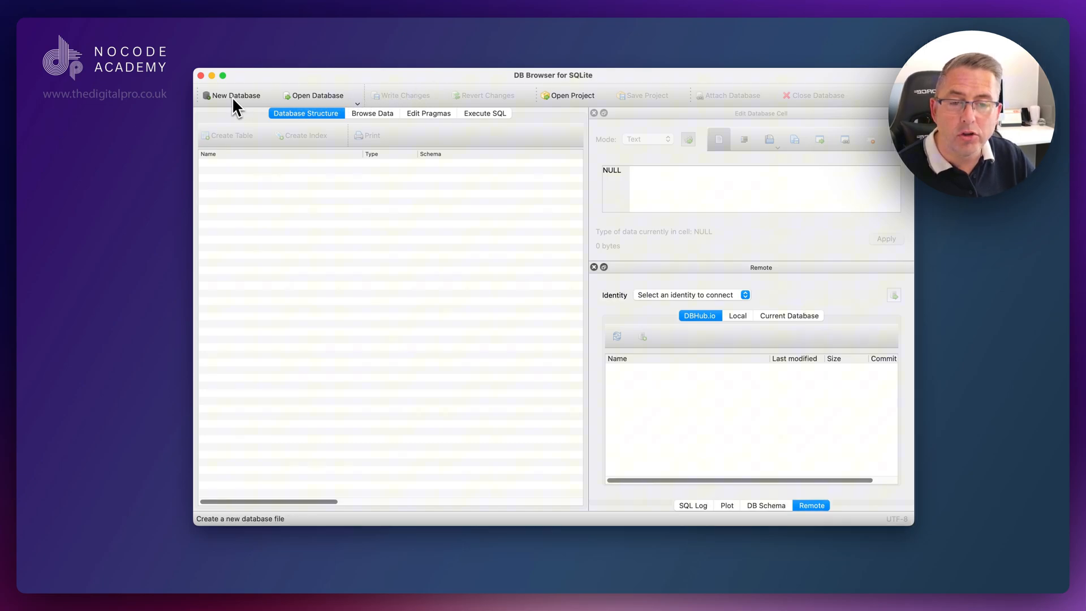
Step: Create a new database file MyGoals on the Desktop
click(232, 95)
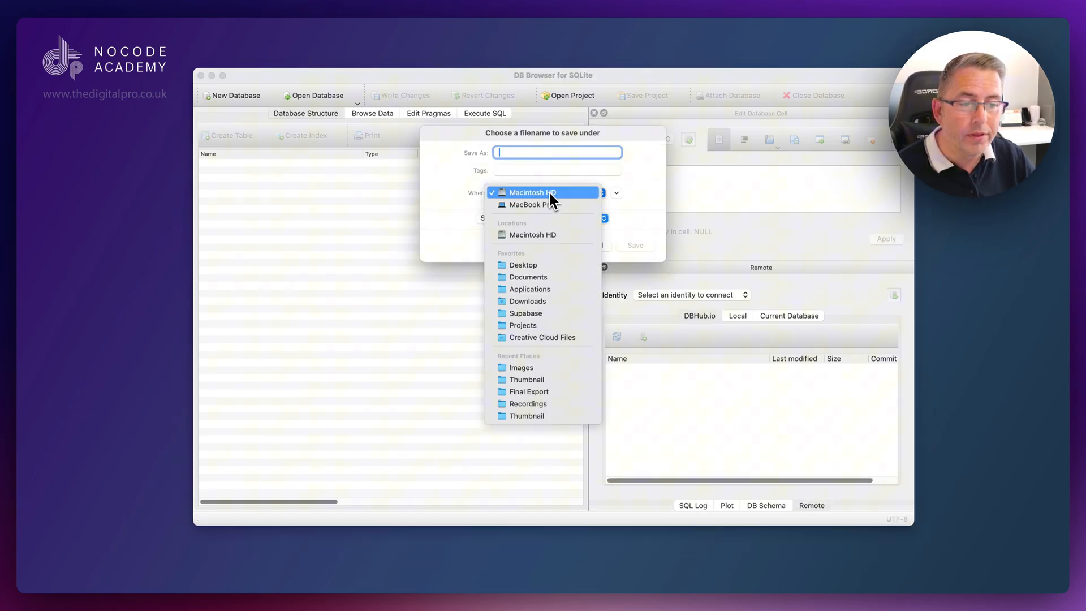
click(523, 264)
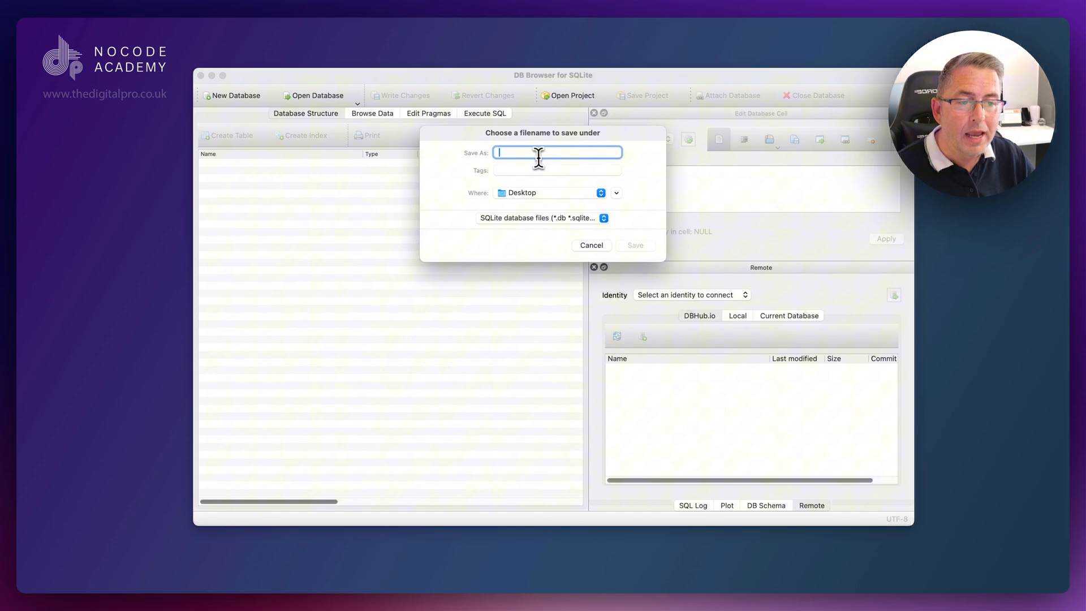
text(My)
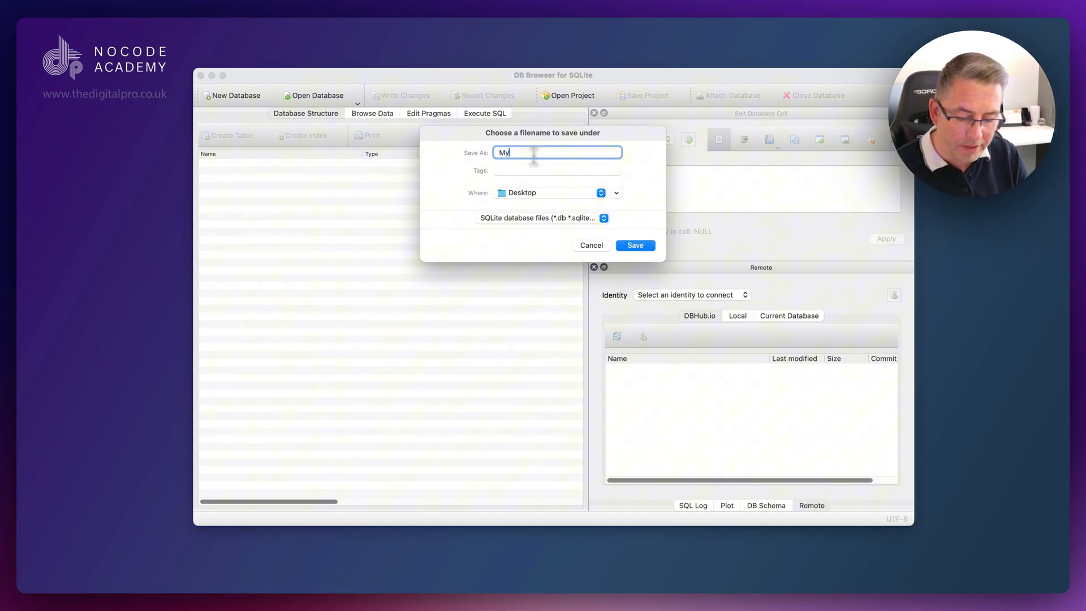
text(Goals)
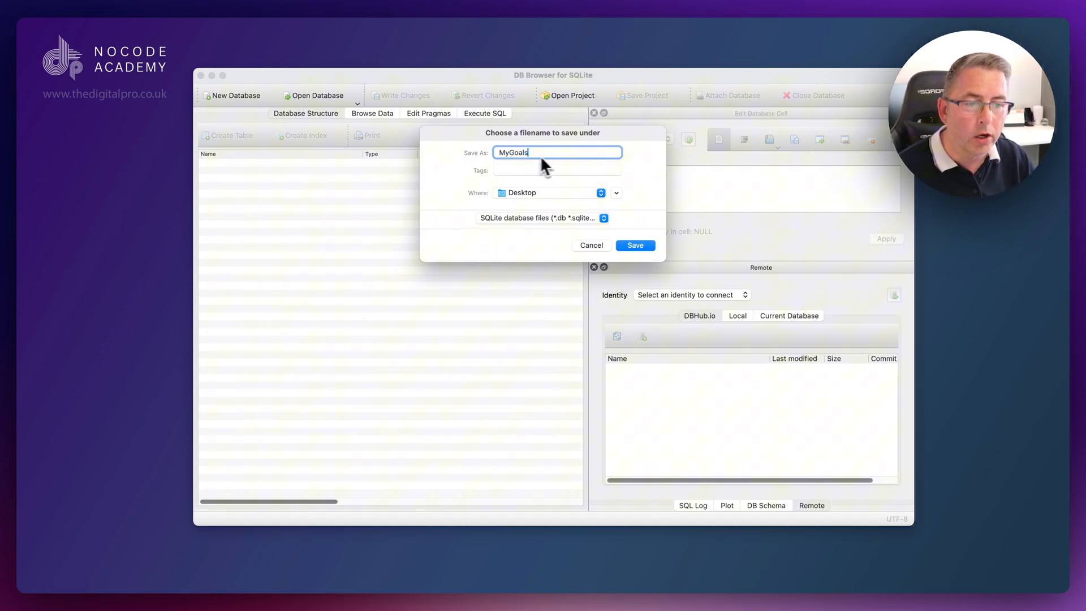
click(635, 245)
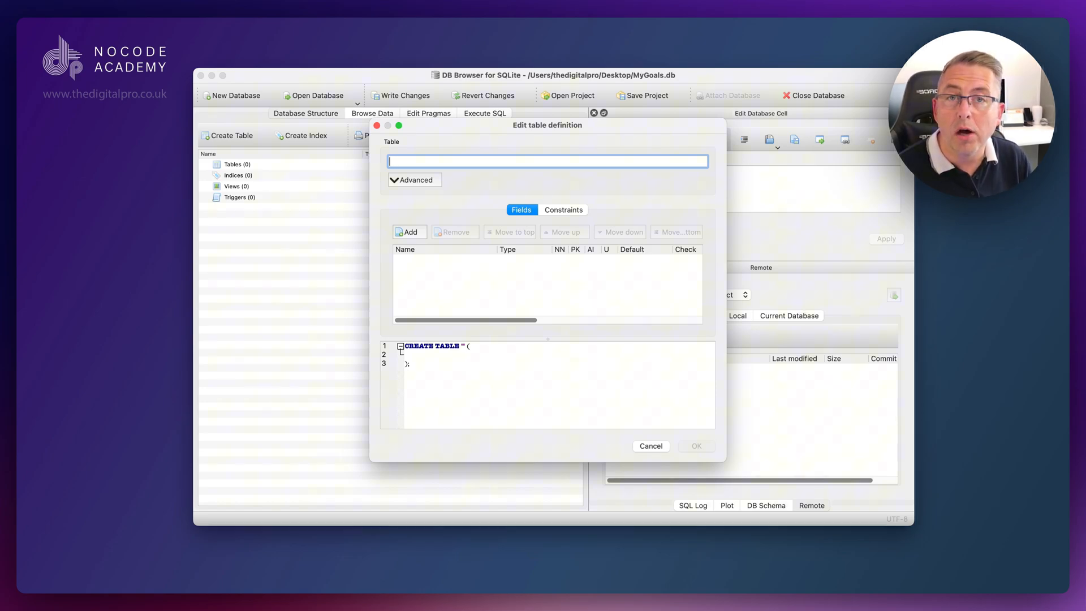
Step: Enter 'goals' as the new table's name
text(g)
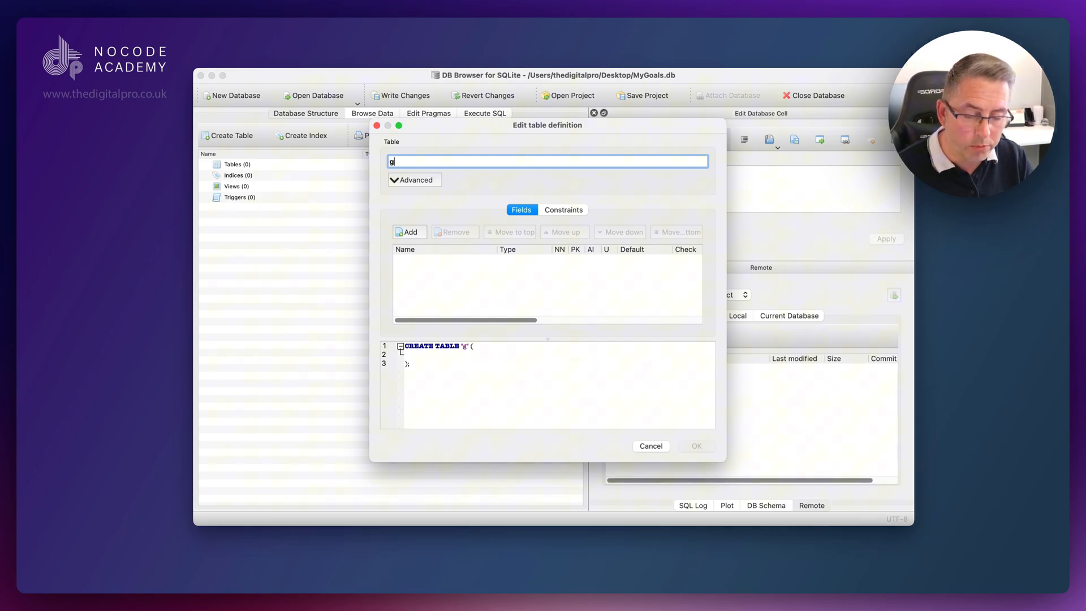
text(oals)
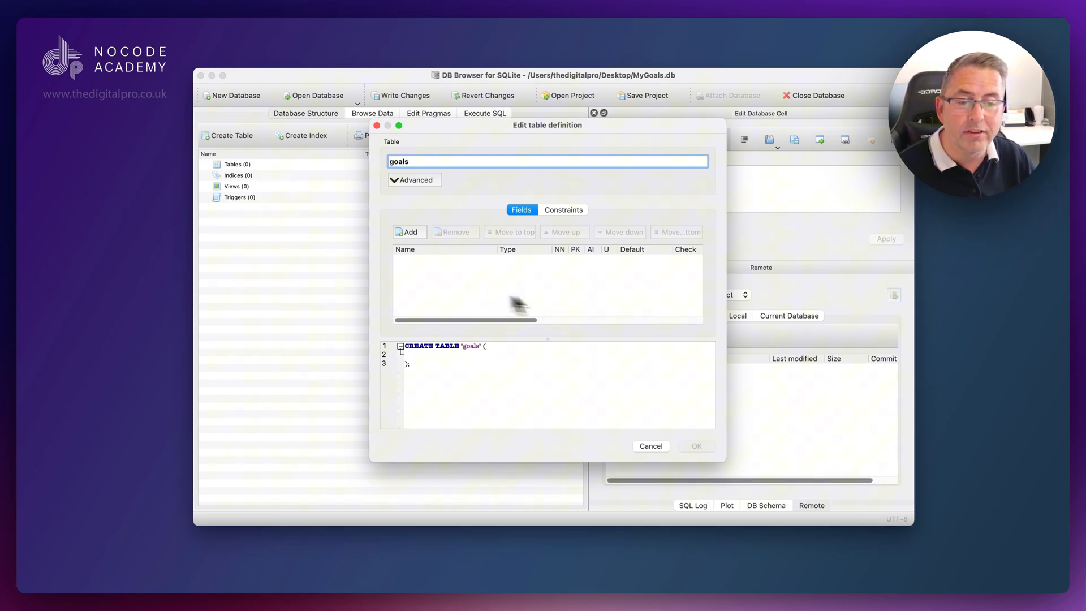
mouse_move(628, 307)
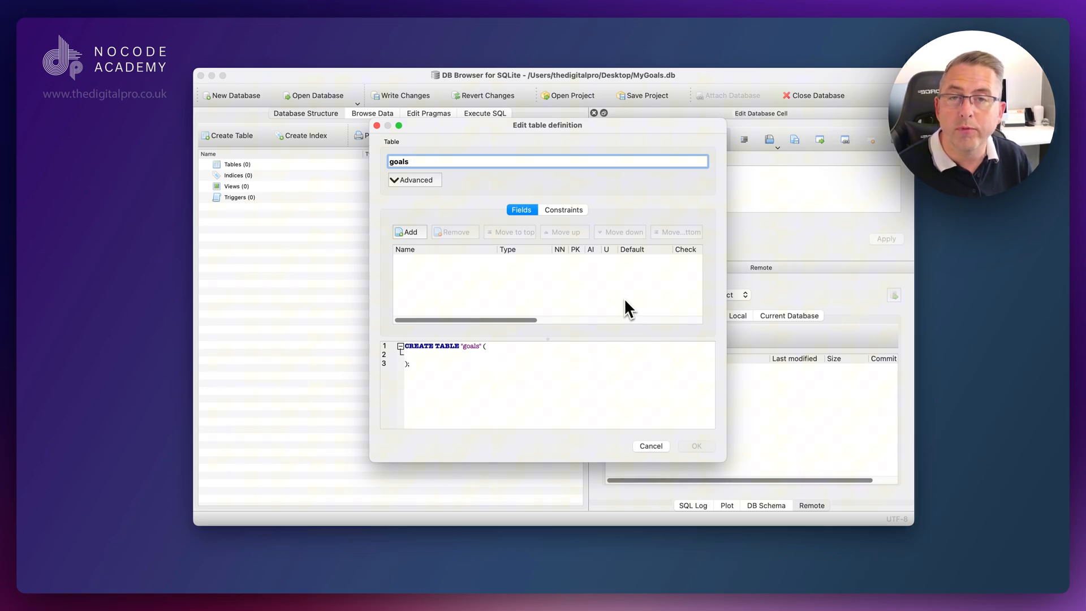
mouse_move(621, 308)
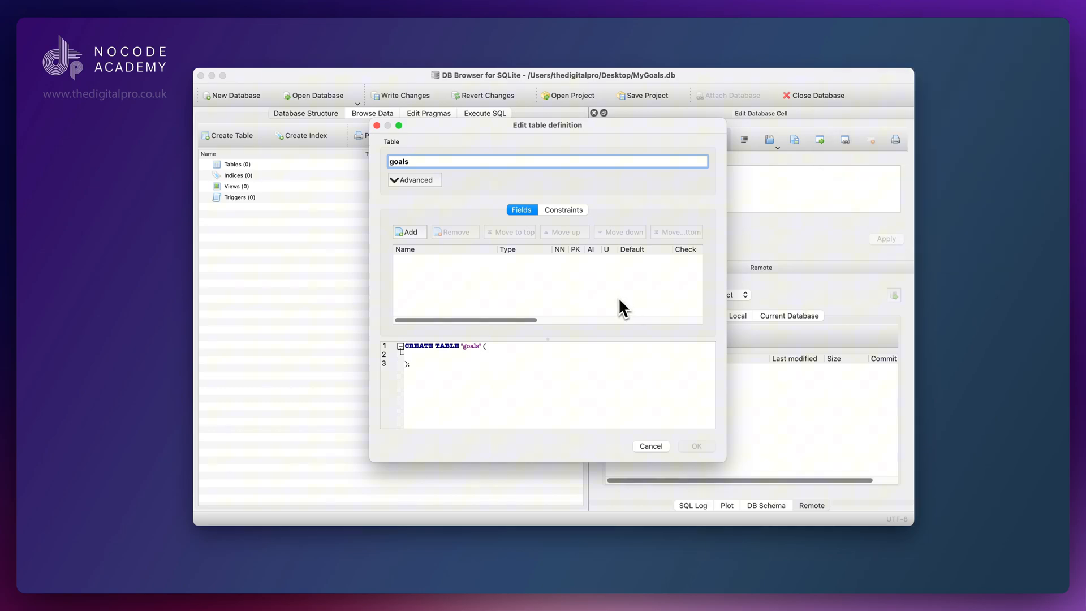
Step: Add an id field flagged not null, primary key, autoincrement and unique
click(410, 232)
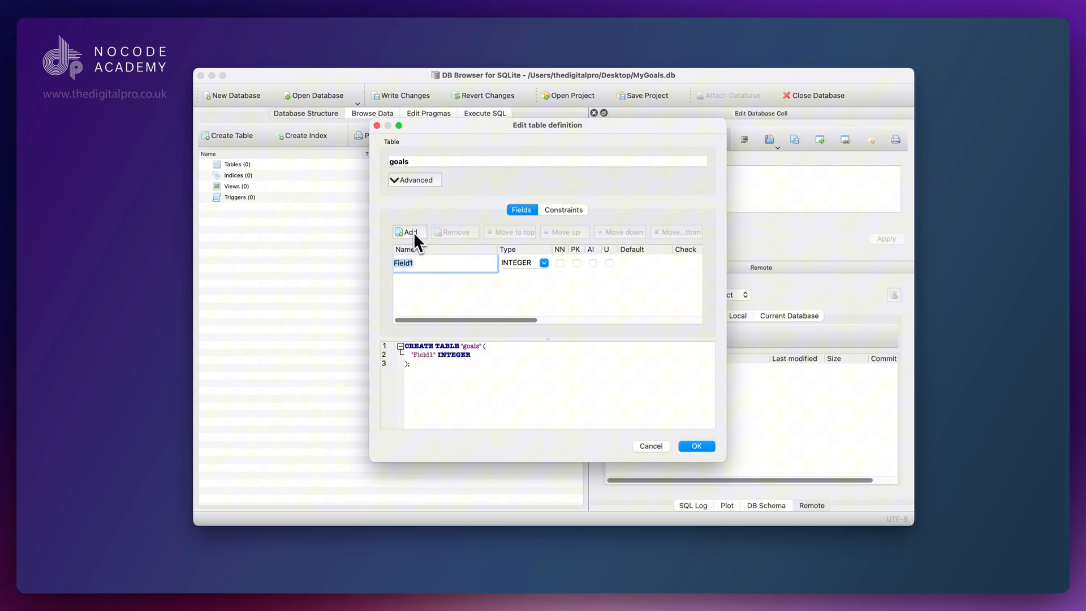
text(id)
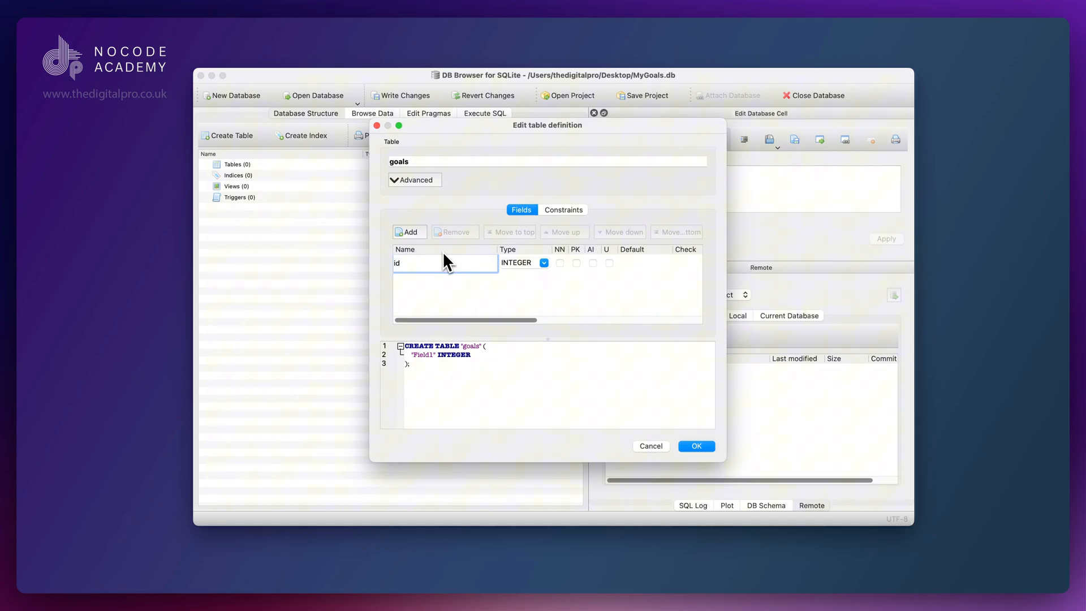
mouse_move(532, 283)
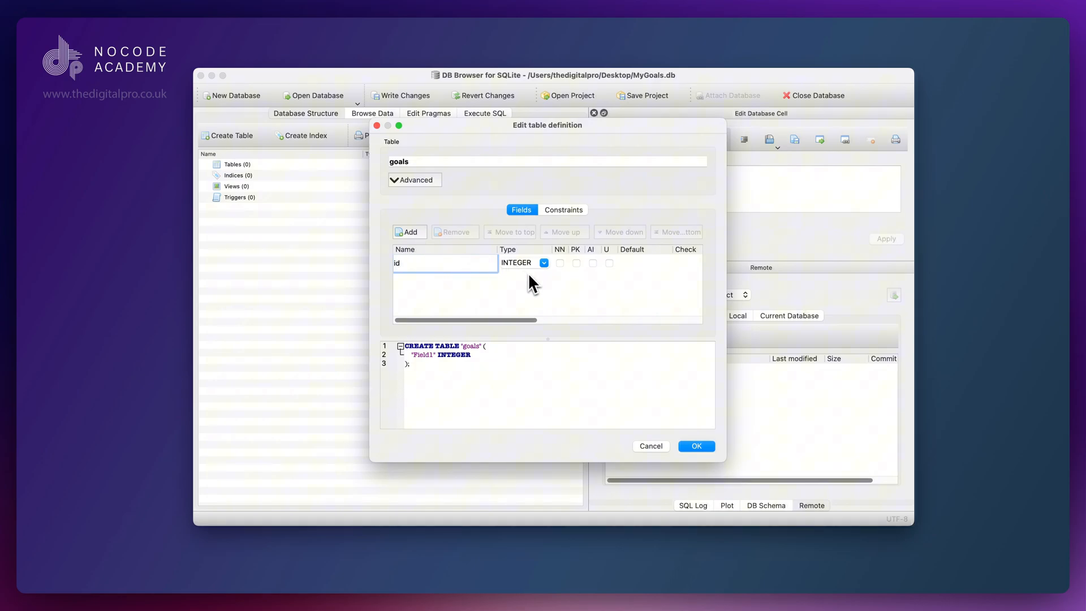
click(560, 263)
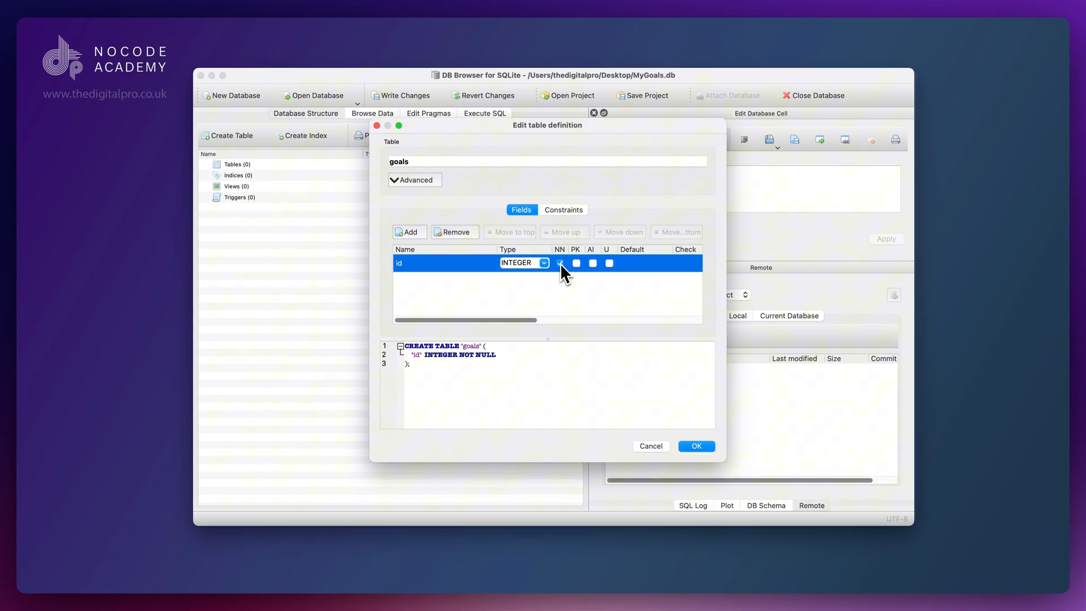
click(559, 263)
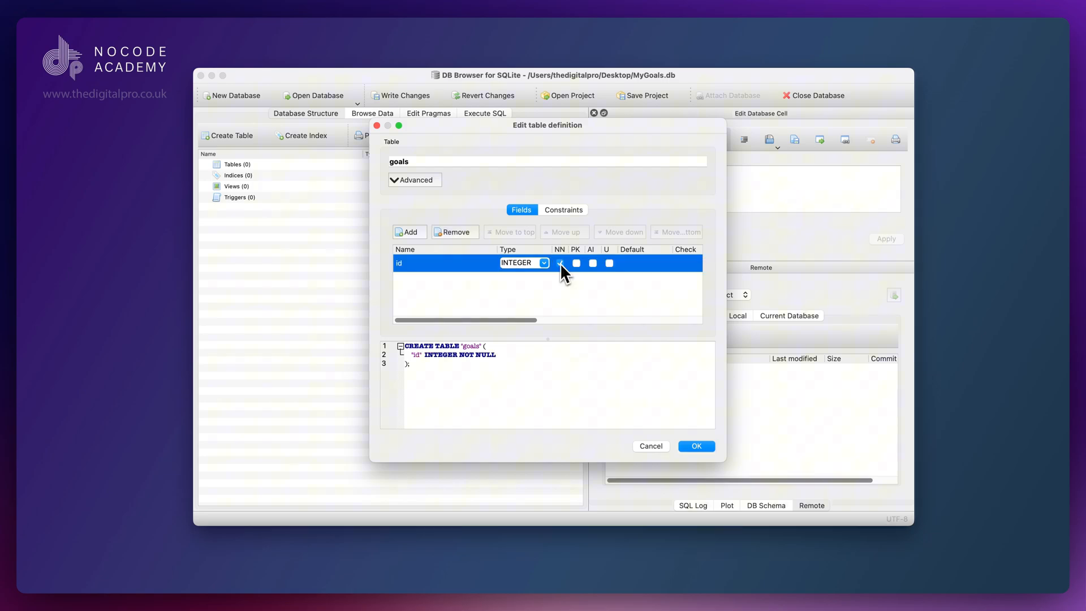
click(575, 264)
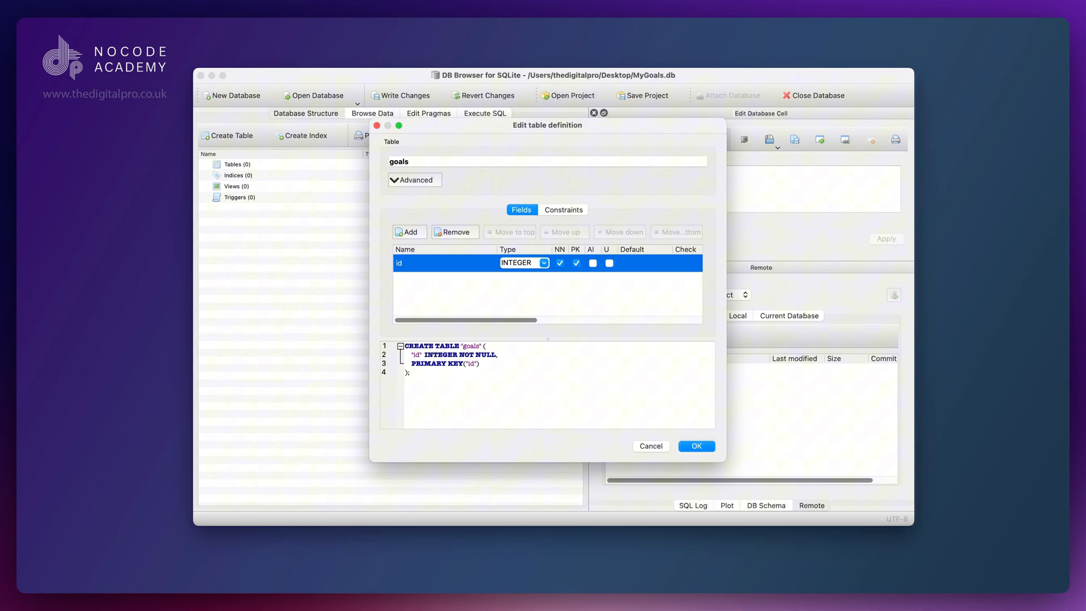
click(593, 263)
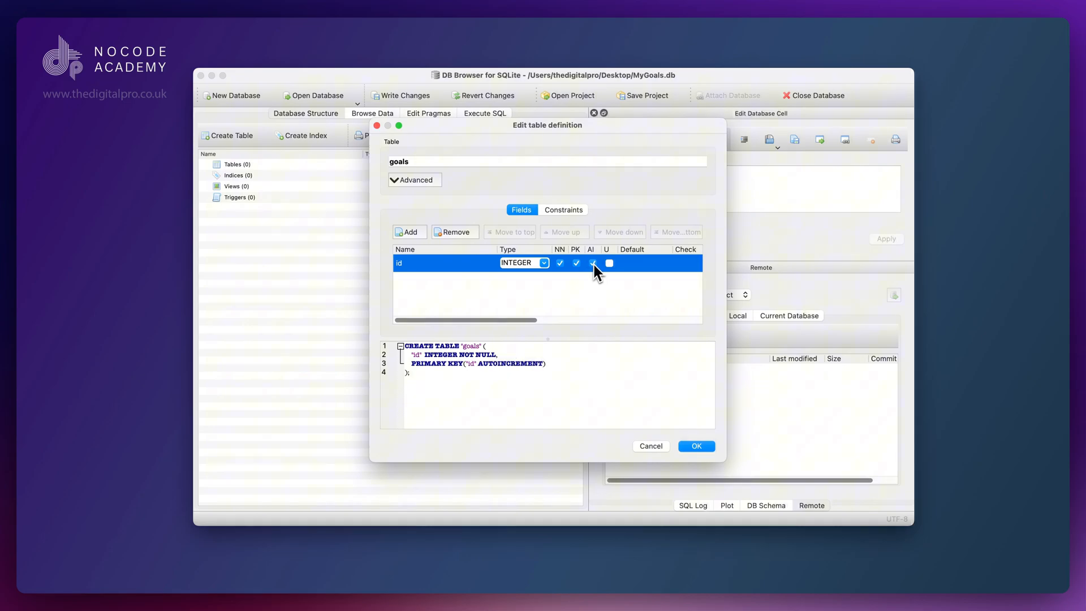
click(592, 263)
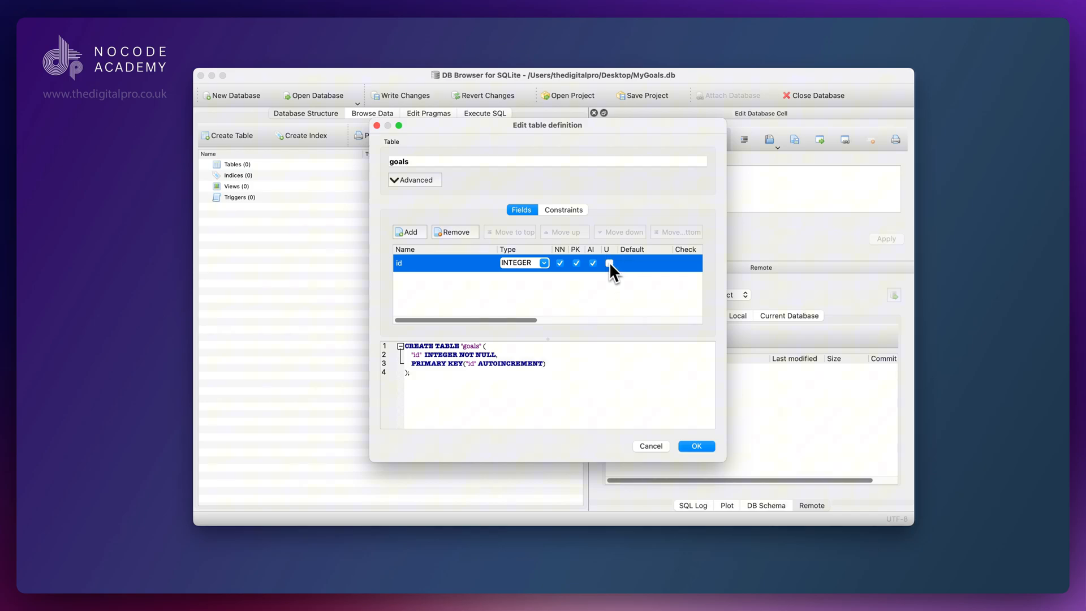
click(608, 263)
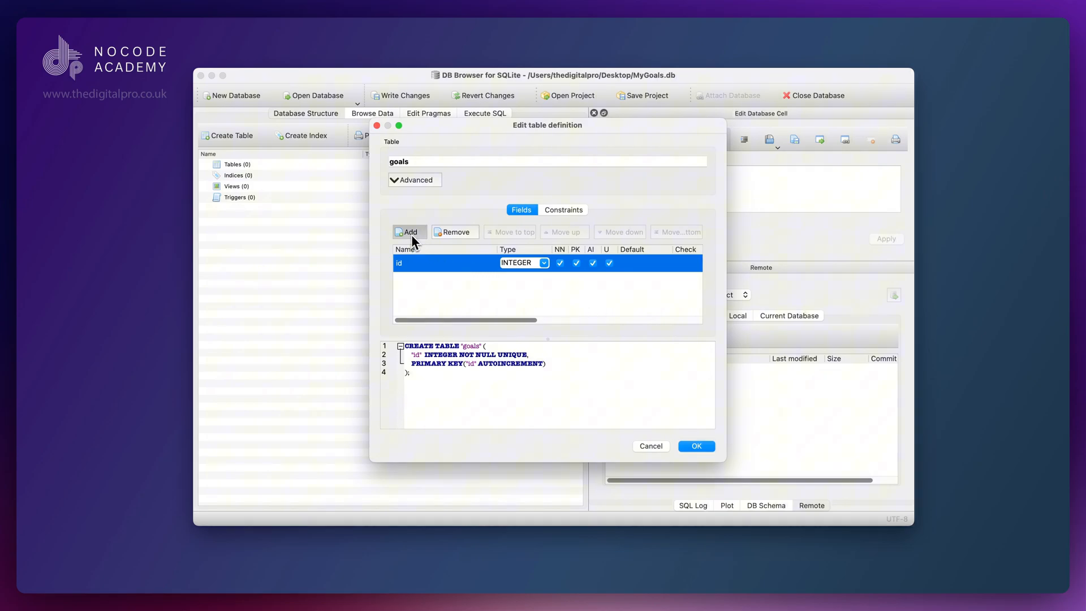
Step: Add the title and description columns to goals, each with type TEXT
click(410, 232)
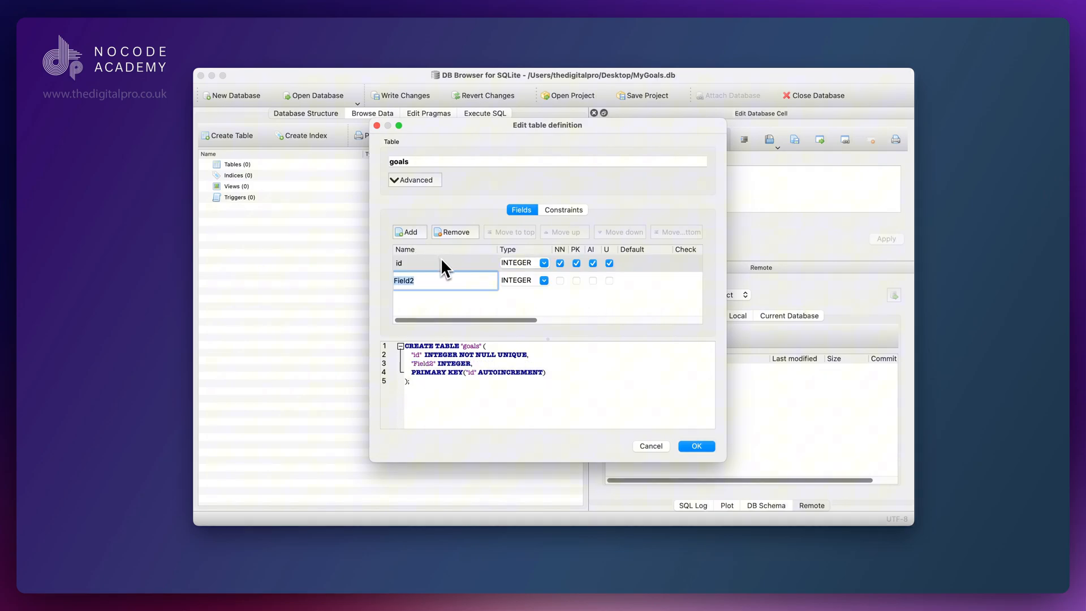
text(title)
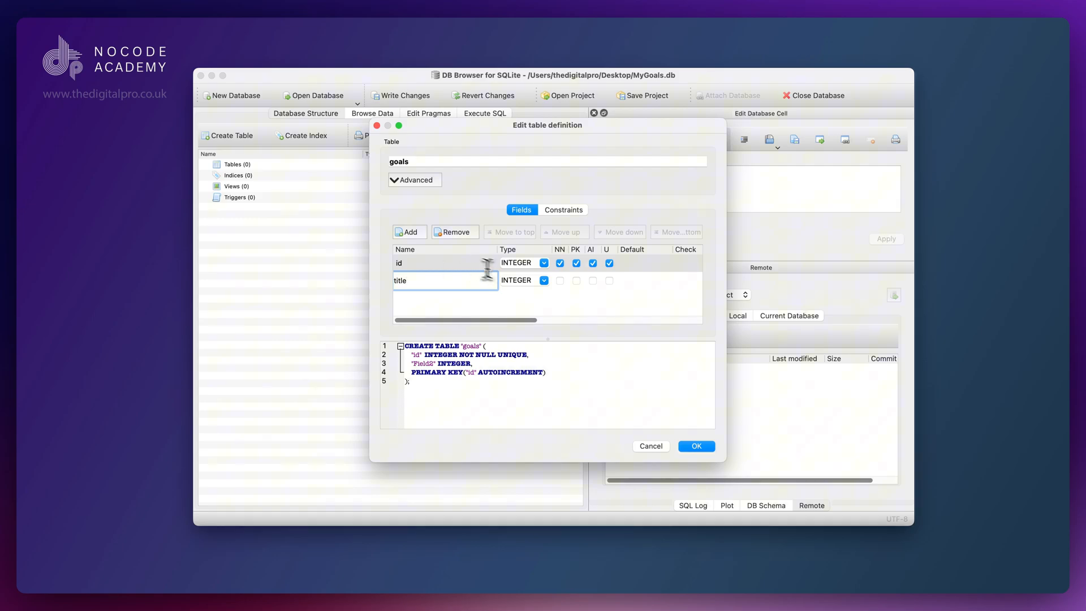
click(543, 280)
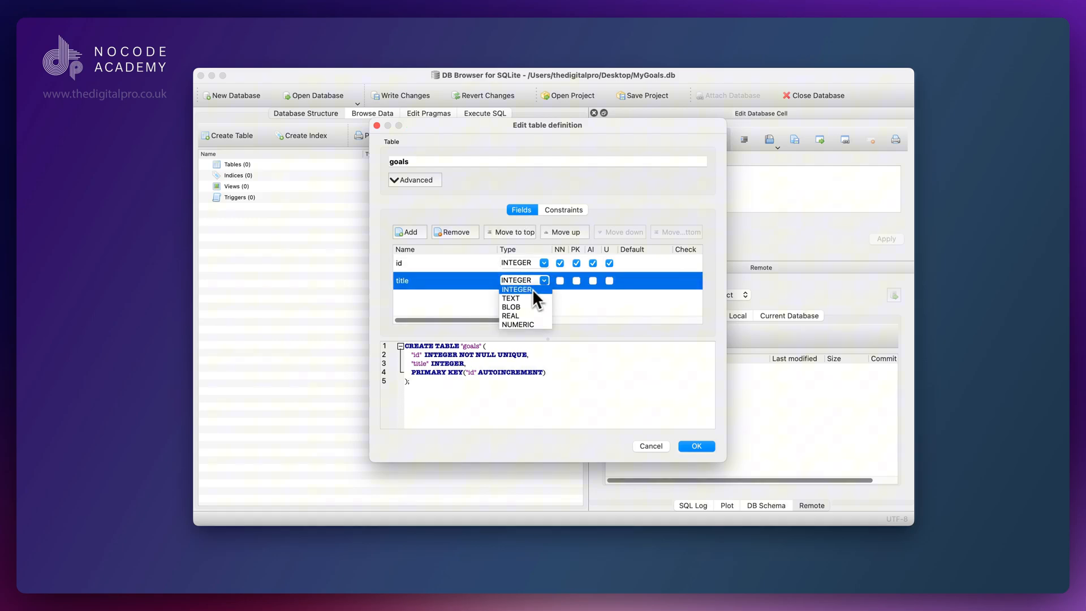
click(510, 298)
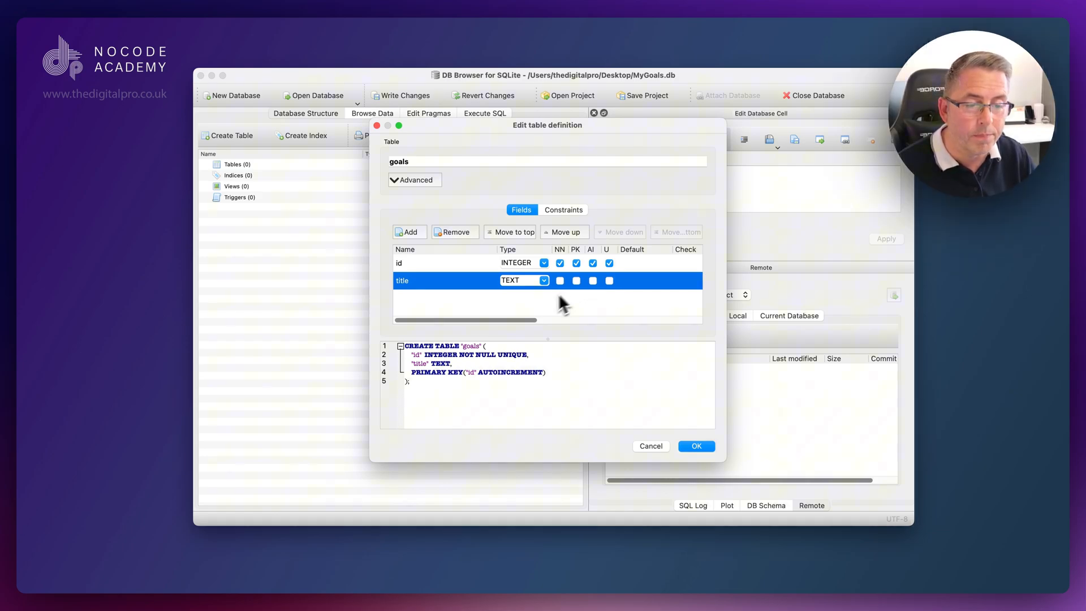
click(409, 232)
text(descript)
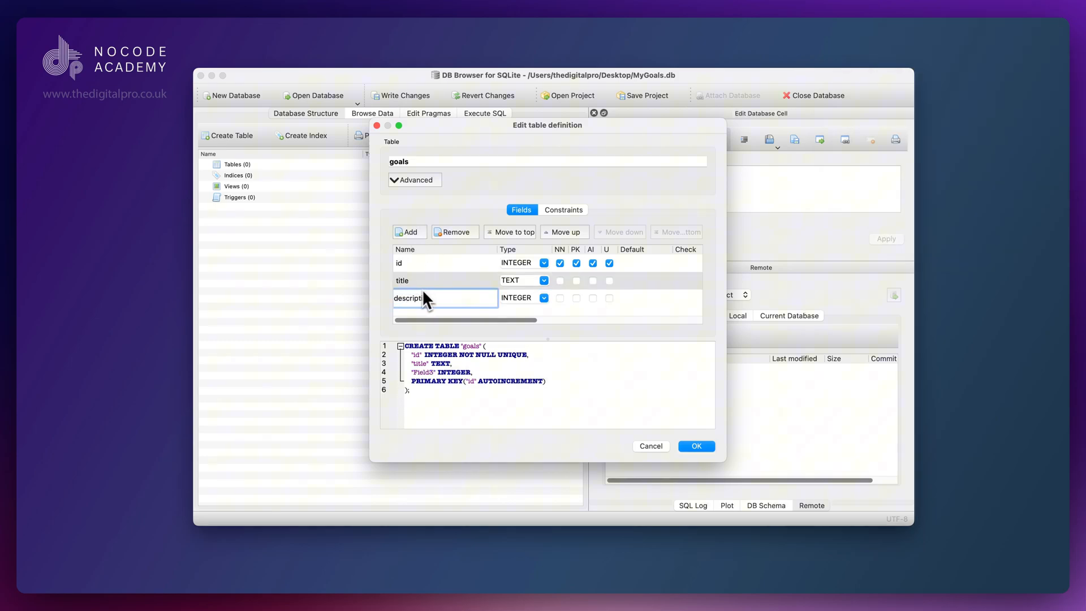
click(543, 298)
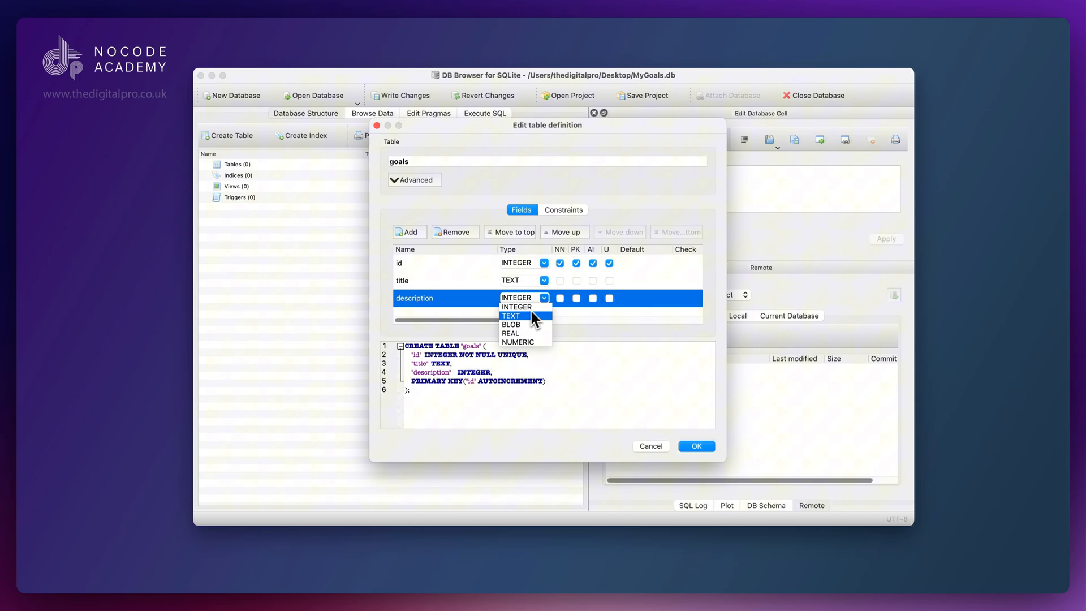
click(409, 232)
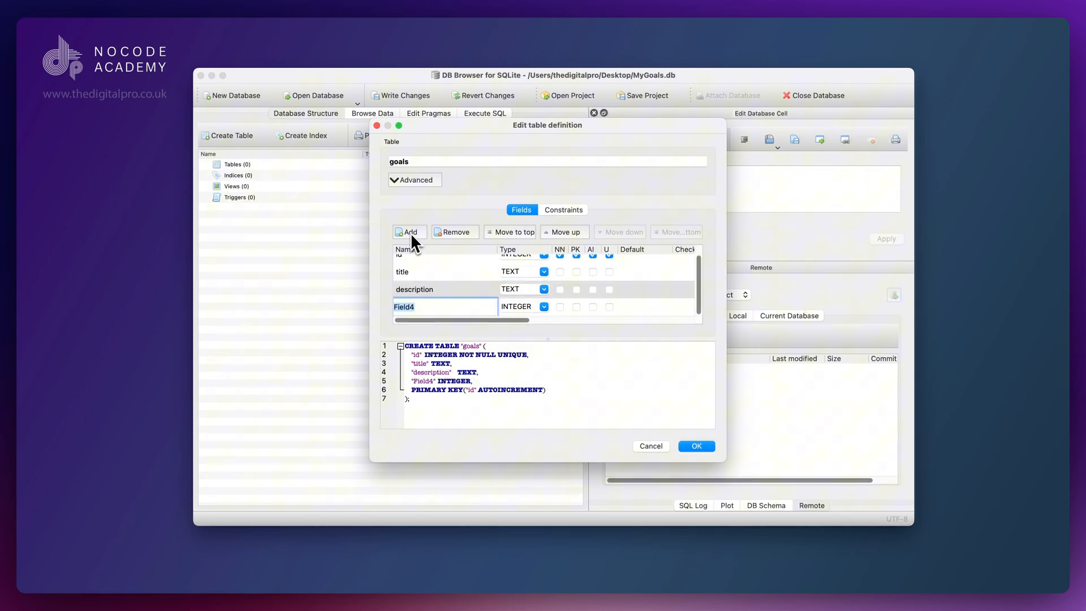
Step: Name fields no_tasks and archived, each with default value 0
text(no_tasks)
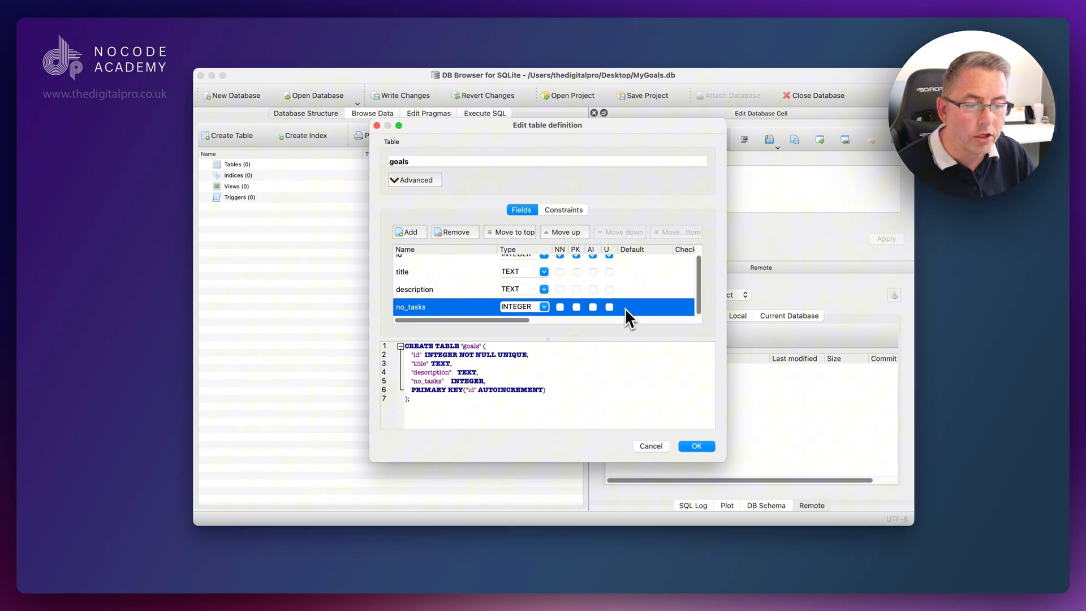
click(645, 306)
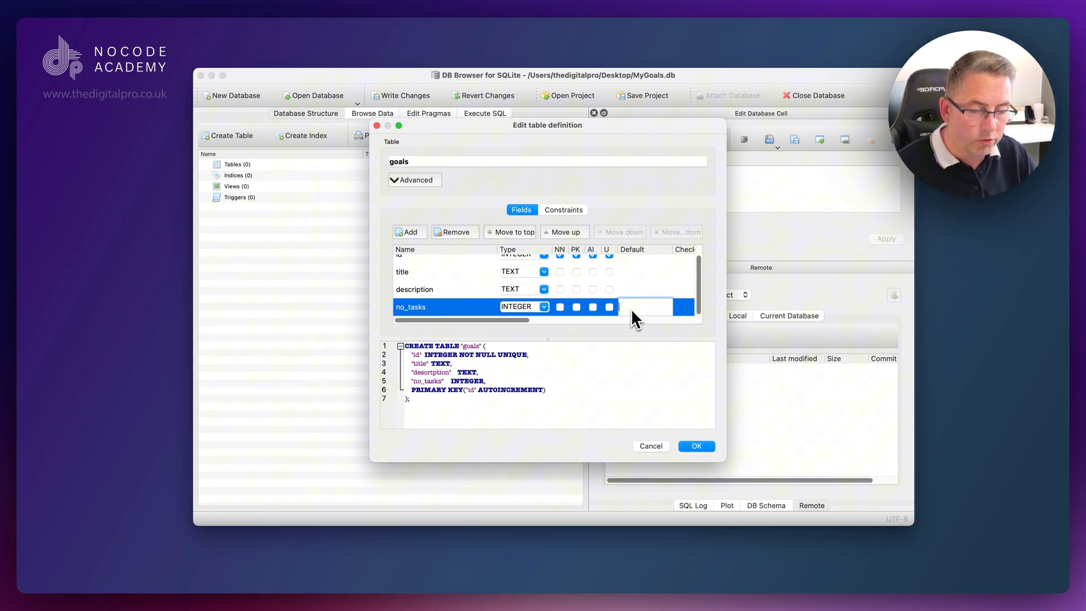
text(0)
text(no_tasks_completed)
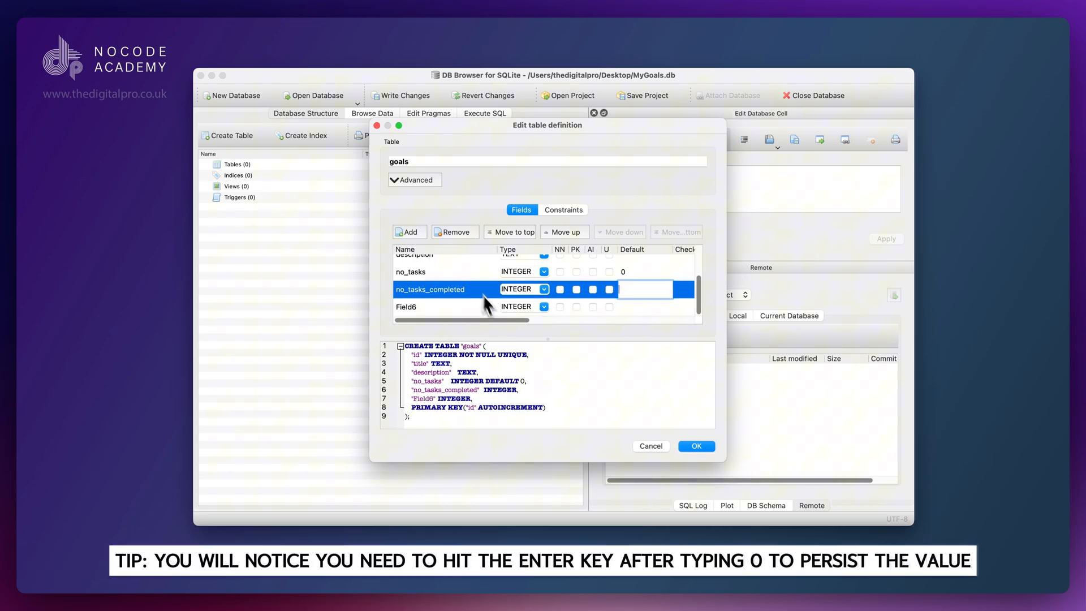
click(430, 307)
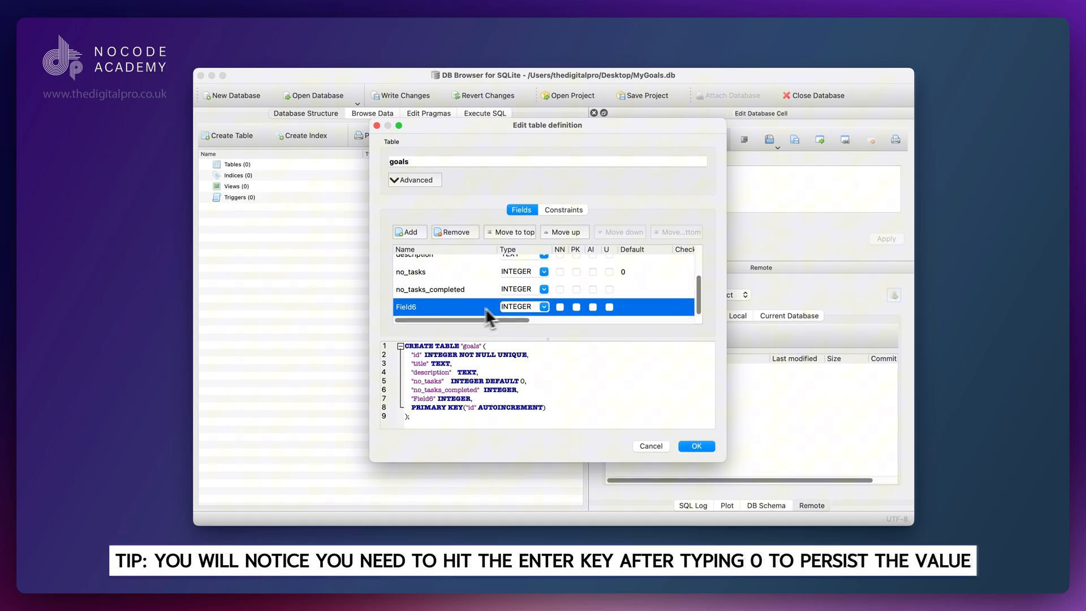
text(archiv)
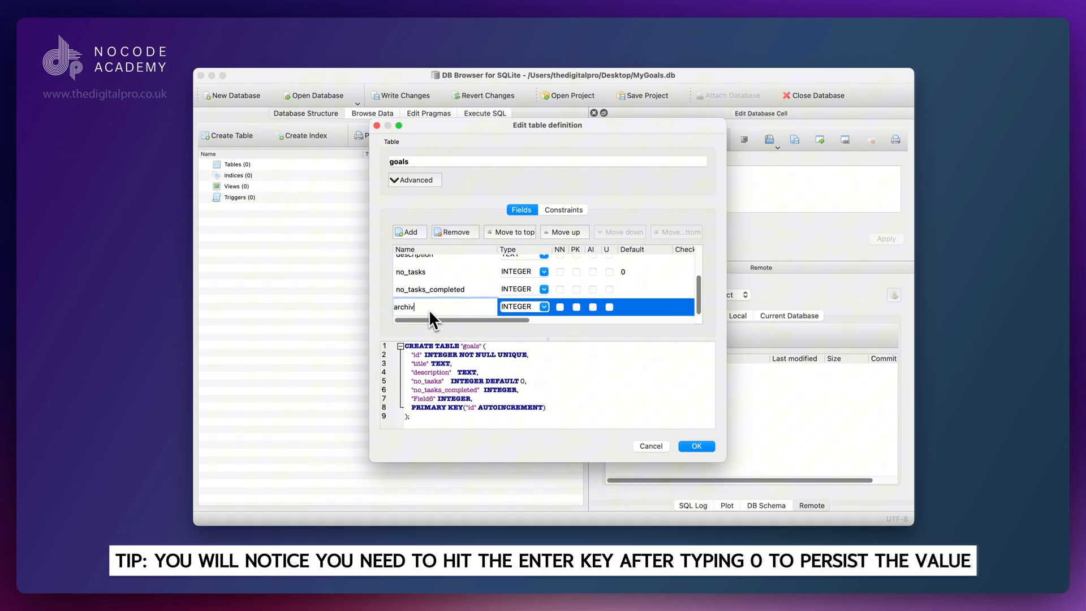
text(ed)
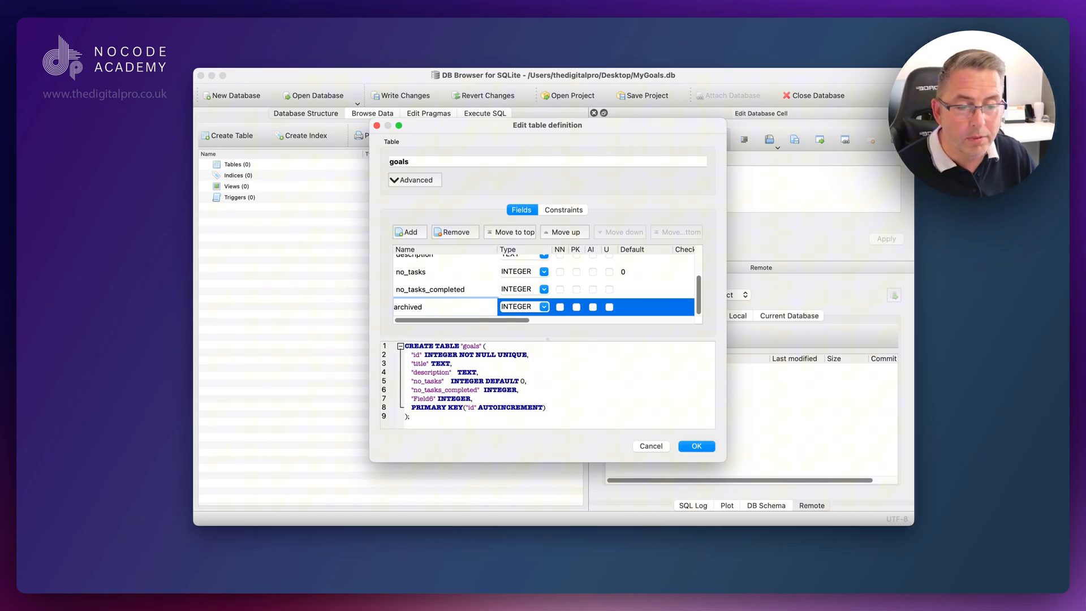
text(archived)
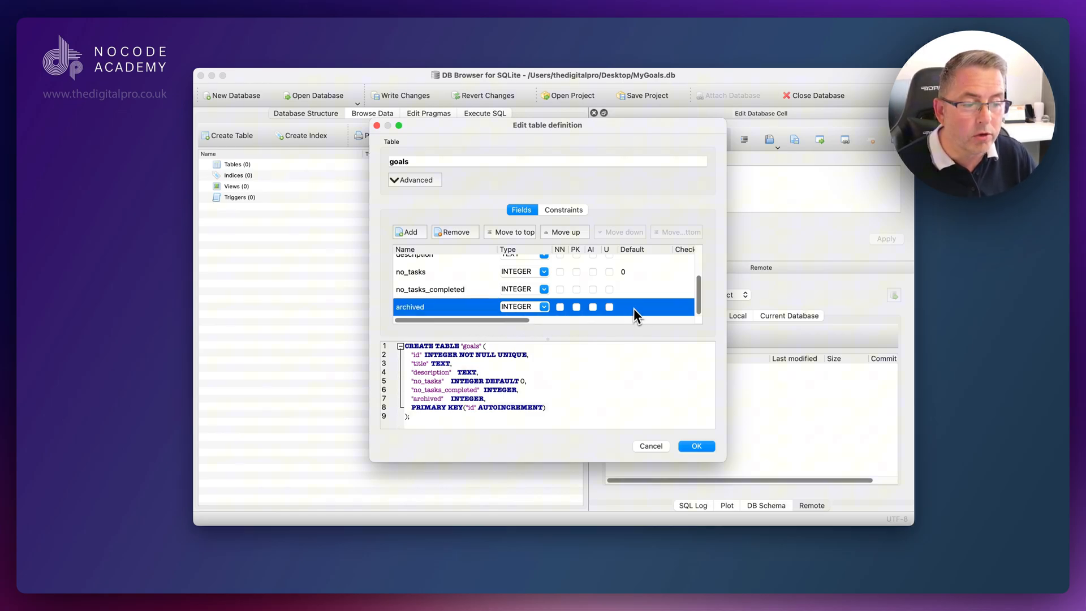
text(0)
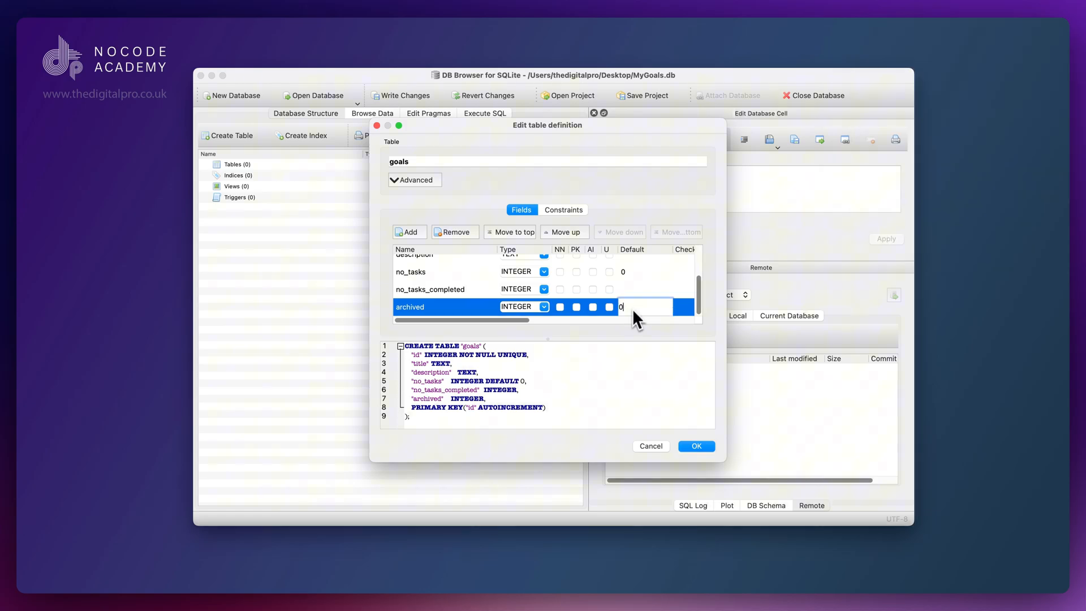
mouse_move(461, 268)
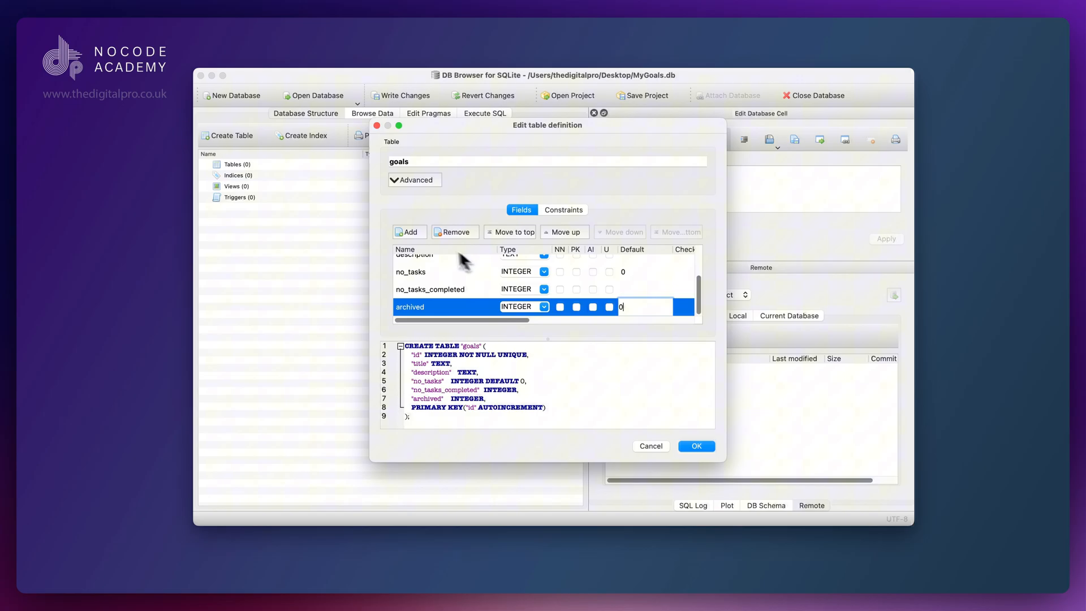
Step: Add a status field with type TEXT
click(410, 232)
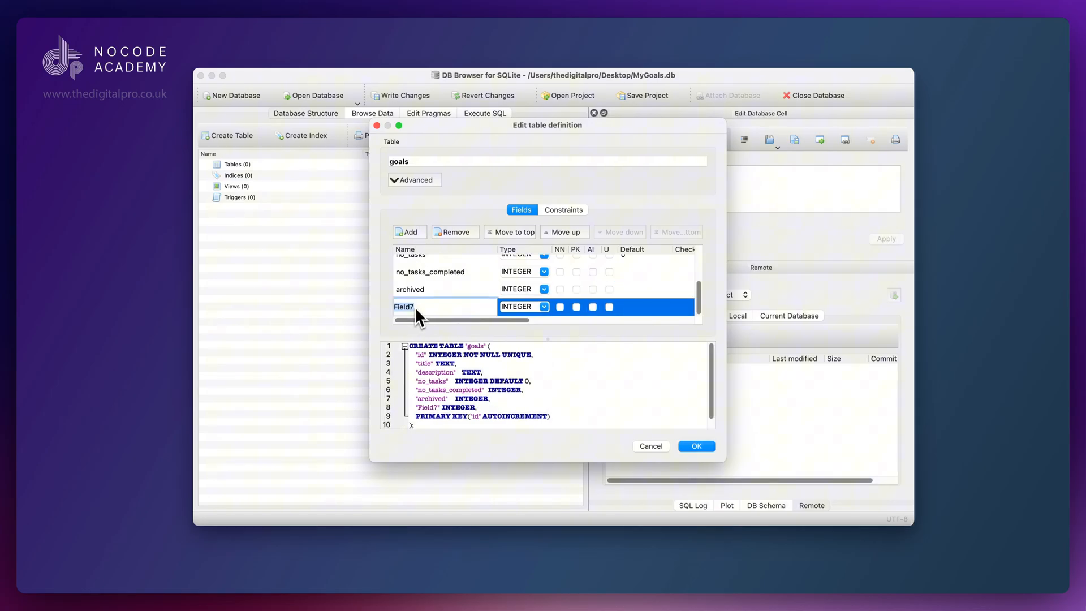
text(status)
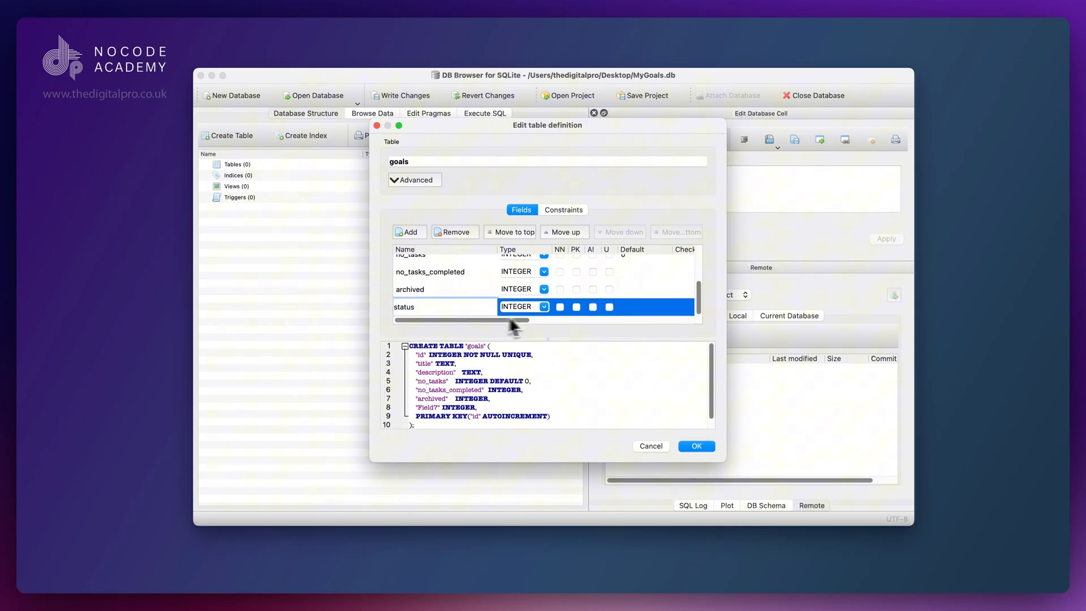
click(544, 307)
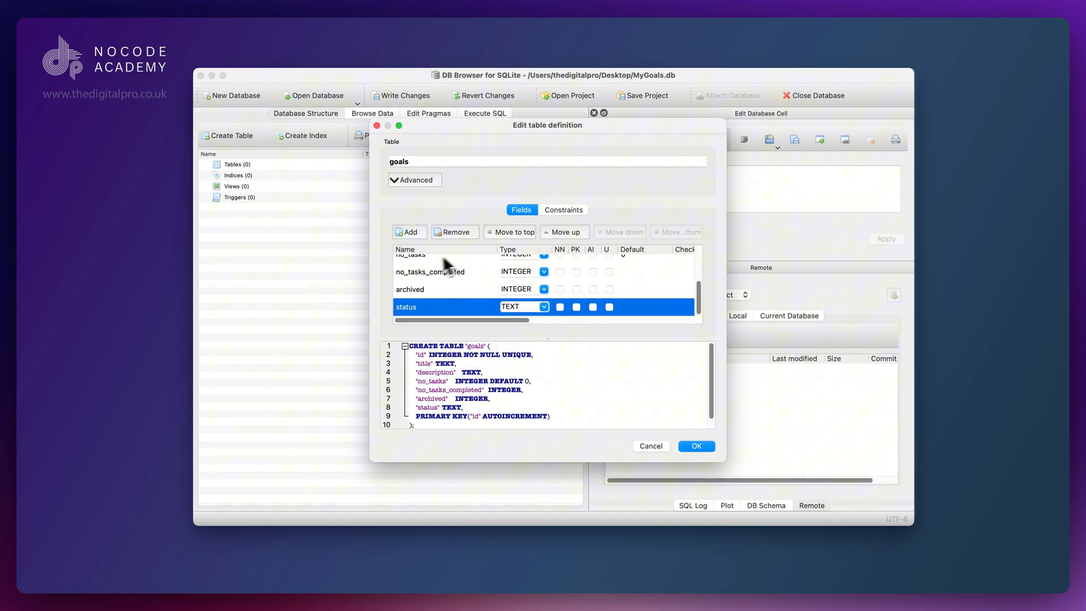
Step: Add an INTEGER created_at field and save the goals table
click(409, 232)
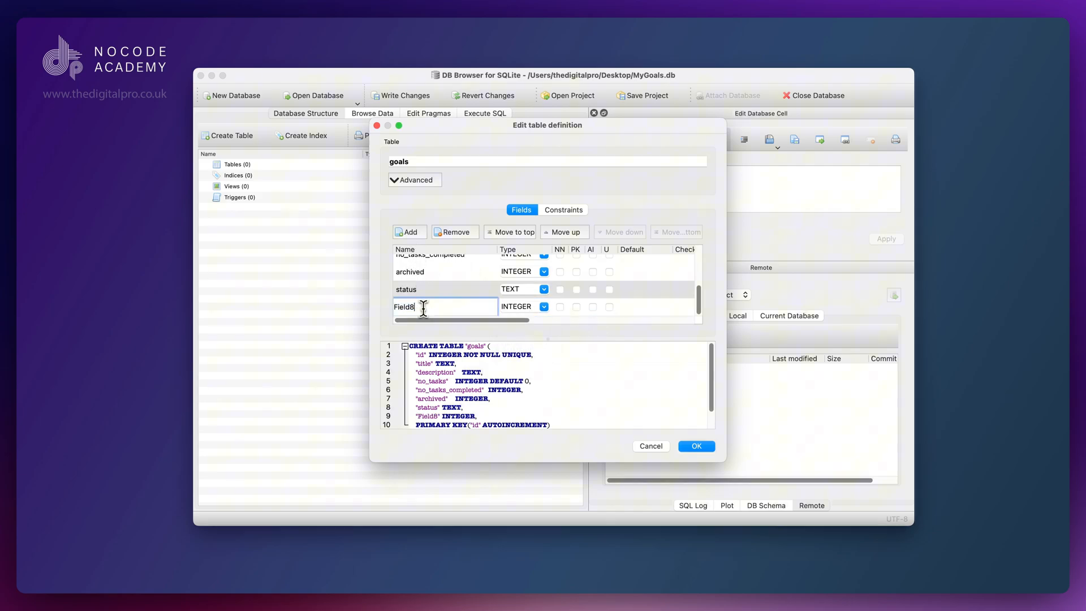
double_click(414, 307)
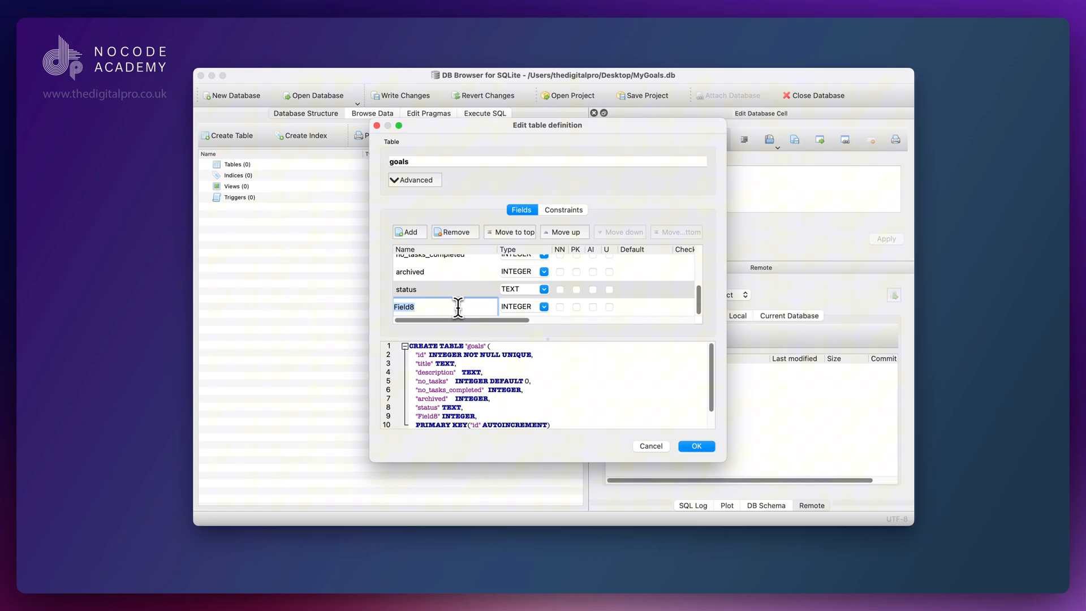
text(created_at)
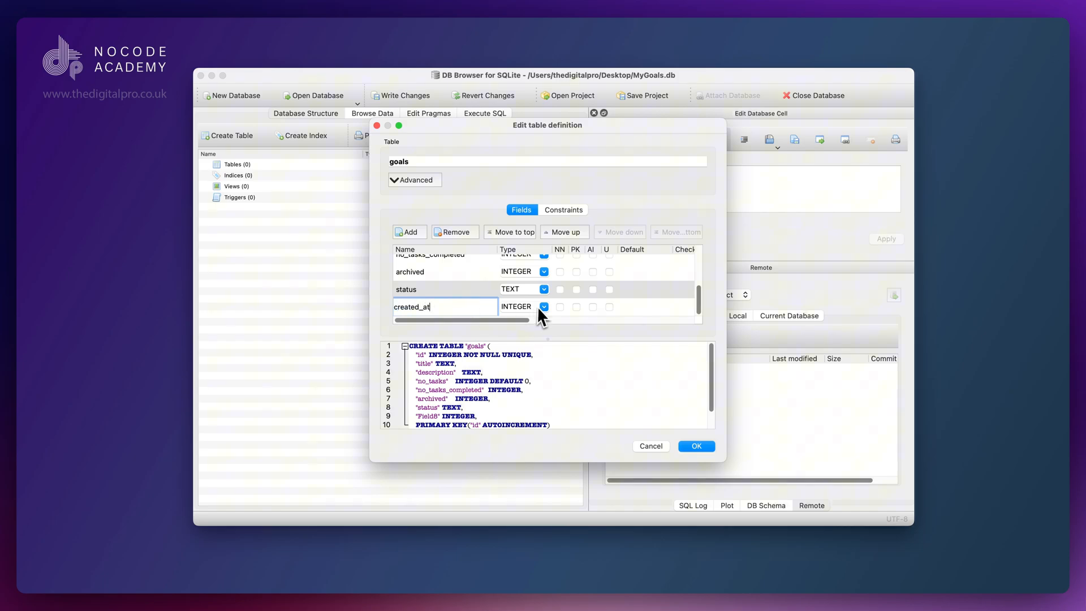
click(543, 307)
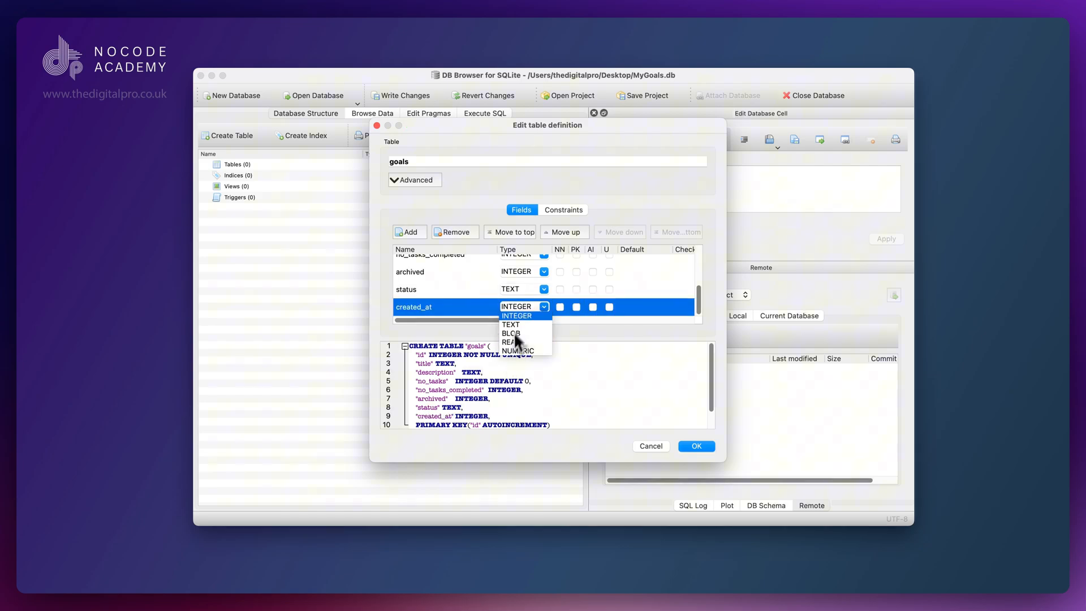
mouse_move(607, 326)
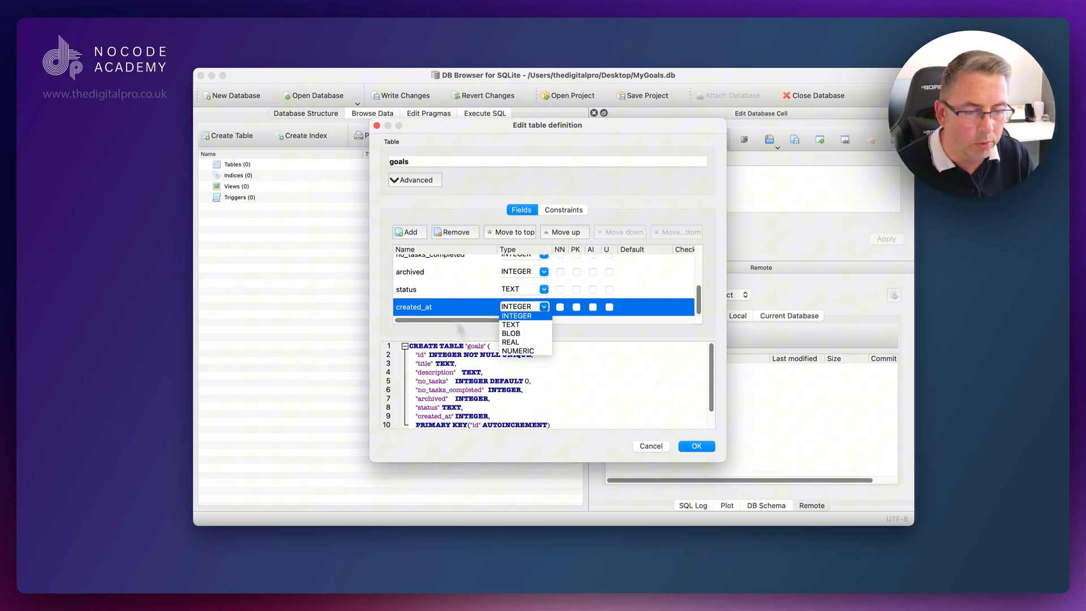
click(517, 316)
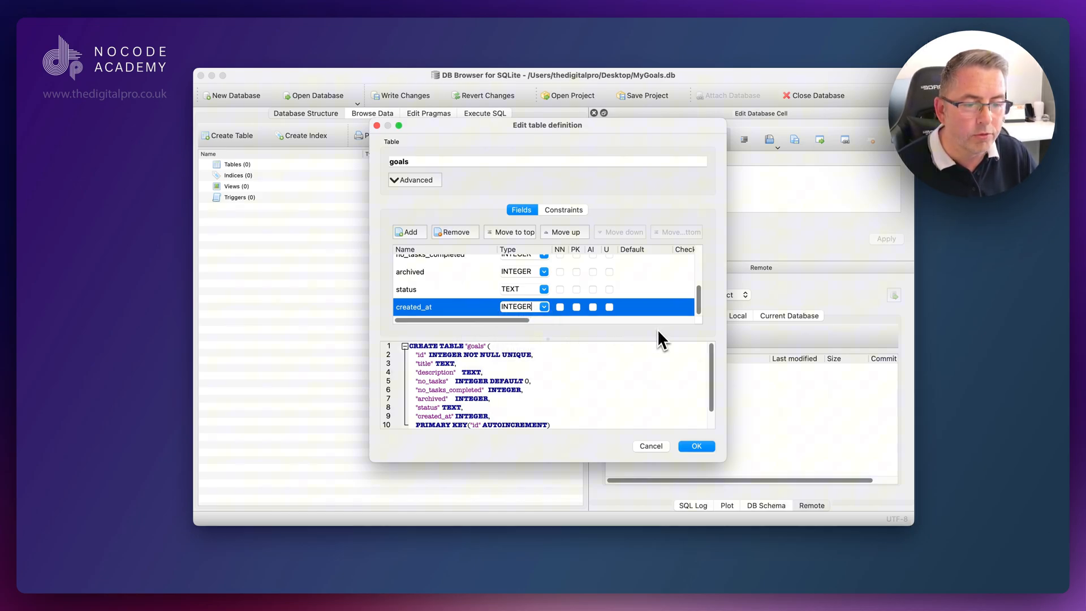
mouse_move(526, 315)
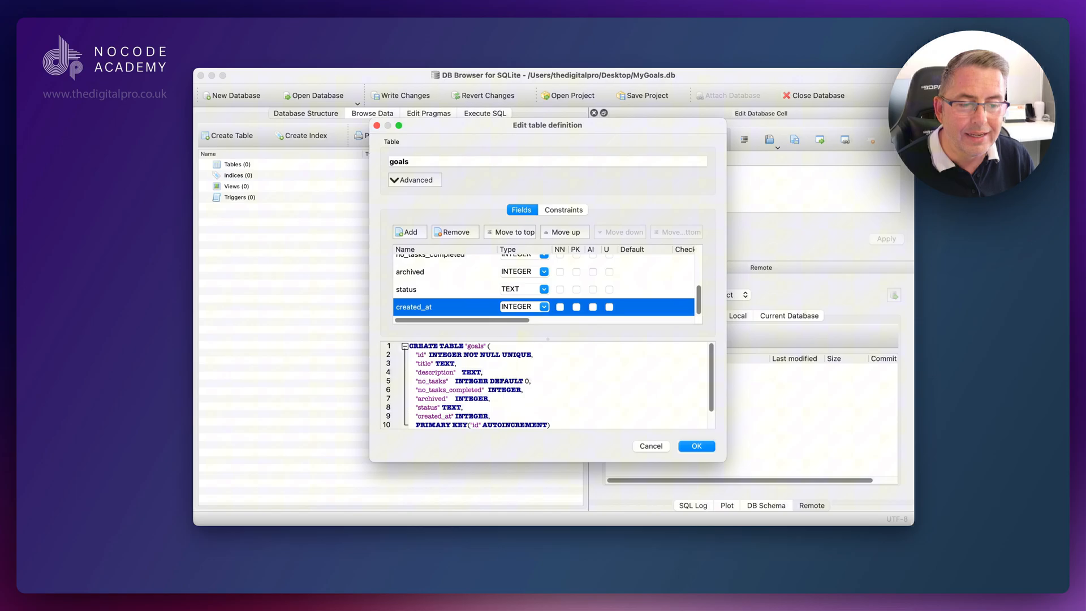
mouse_move(525, 320)
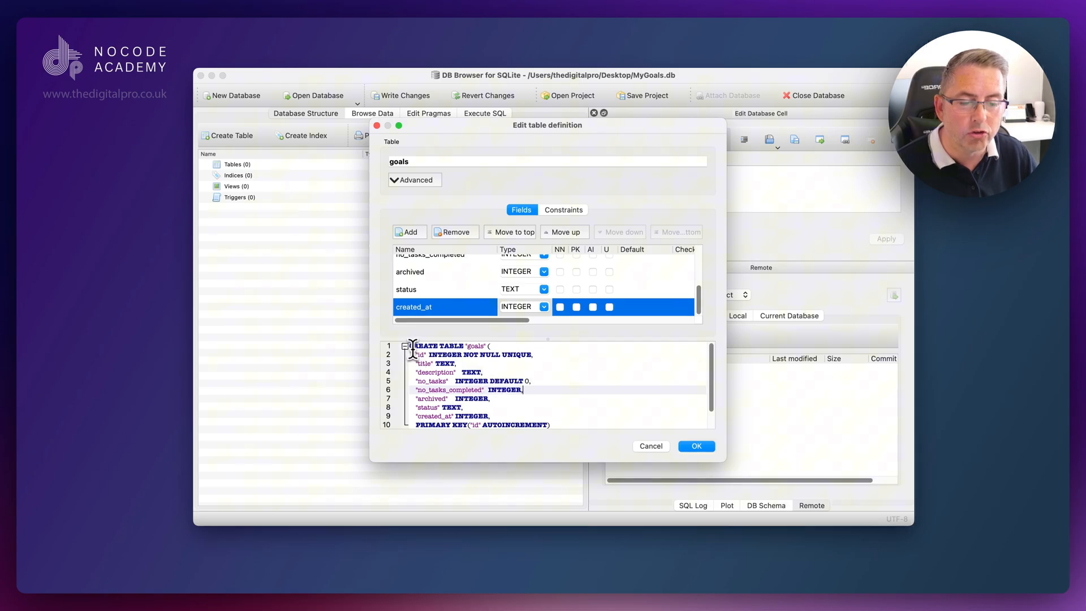
scroll(down, 3)
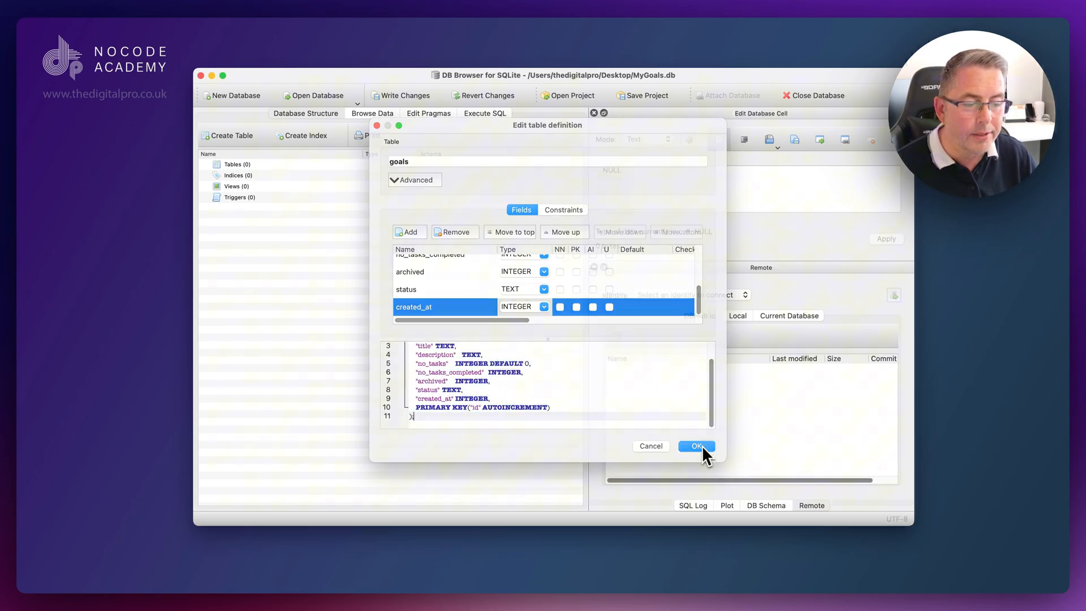
click(696, 446)
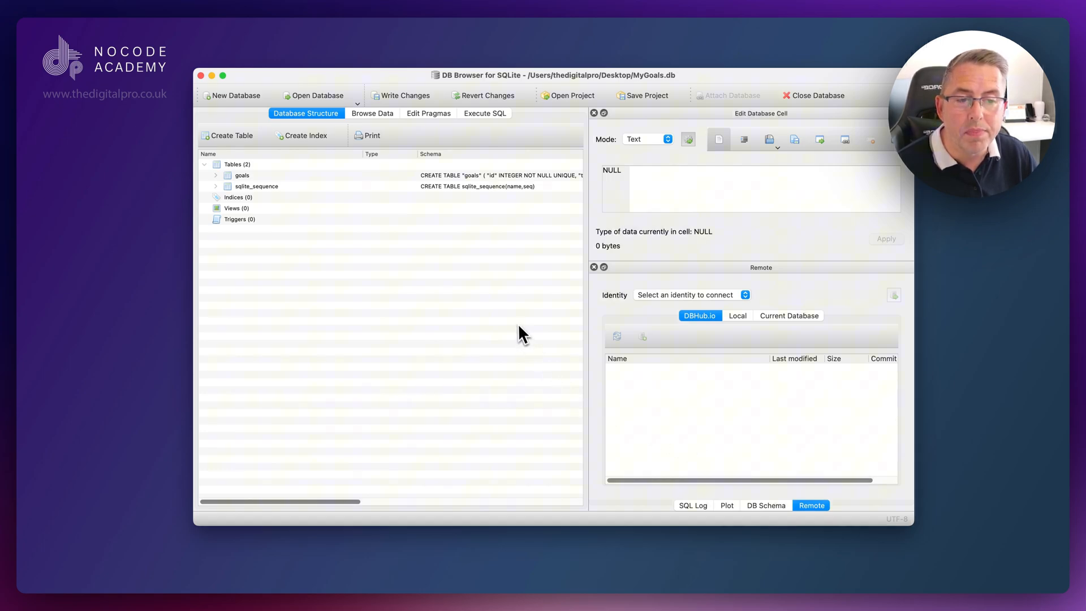
click(216, 175)
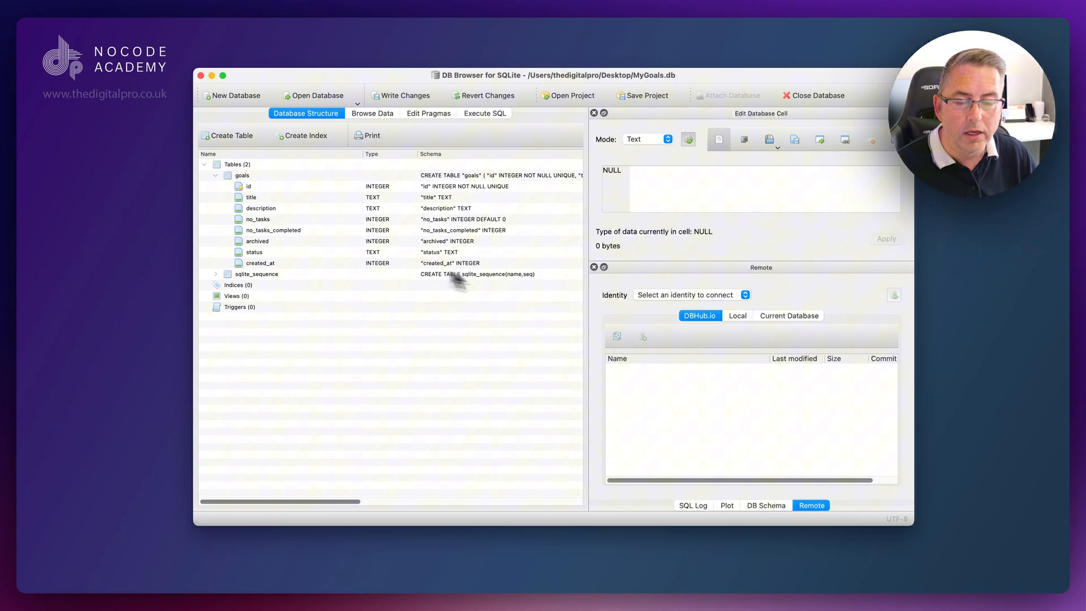
click(215, 176)
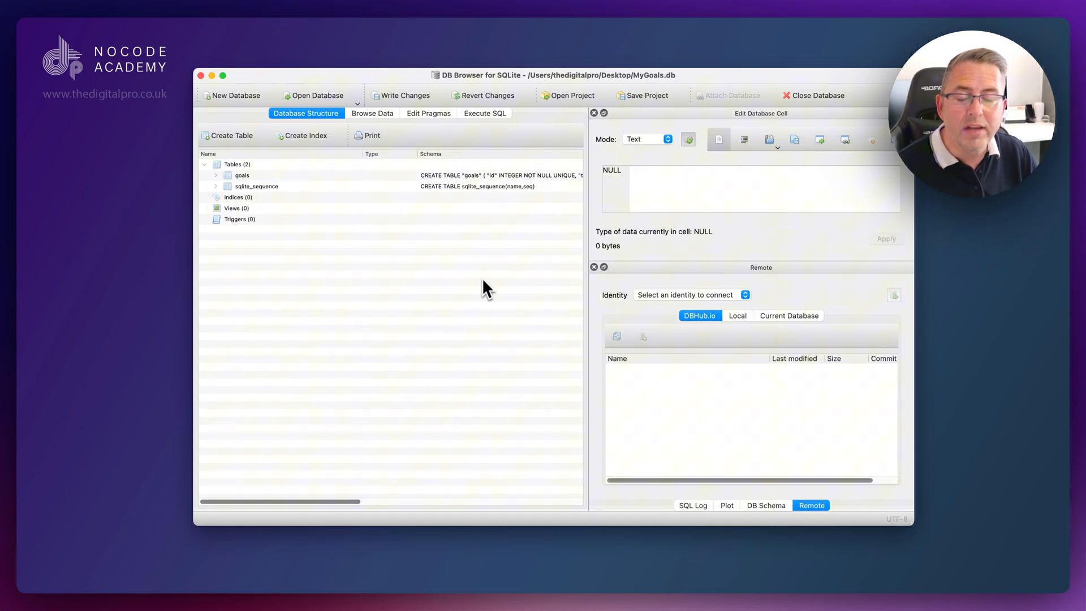
mouse_move(235, 145)
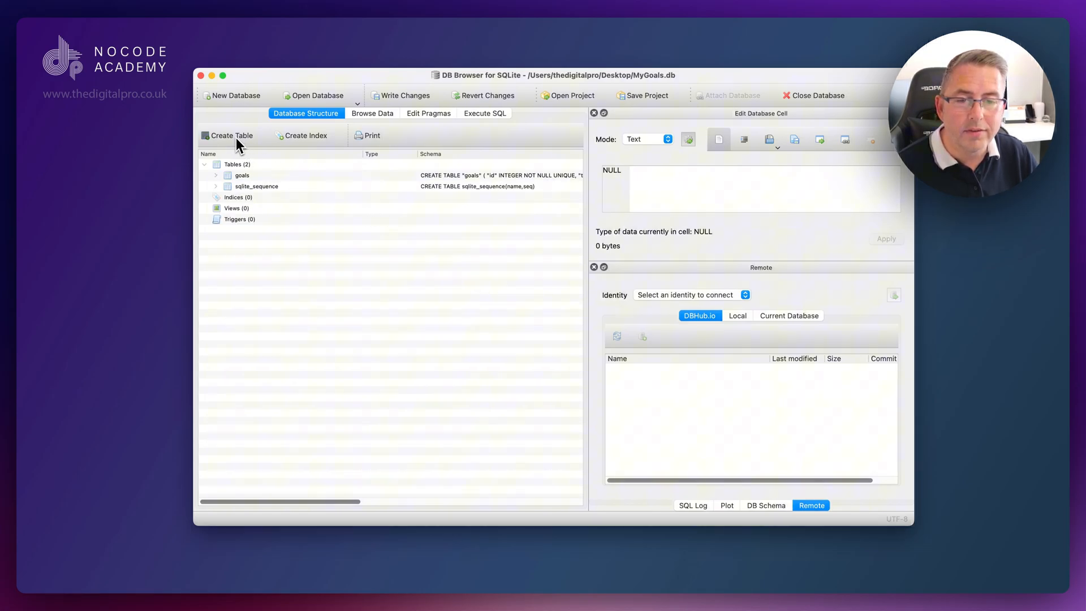
Step: Start a new table with an id field that is not null, primary key and autoincrement
click(227, 135)
text(tasks)
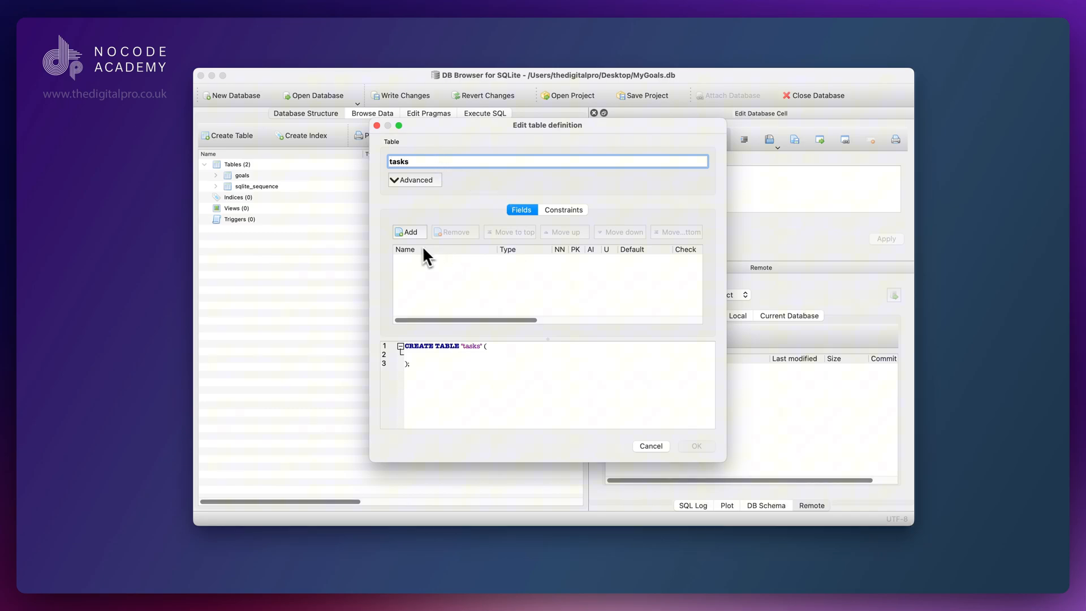
click(410, 232)
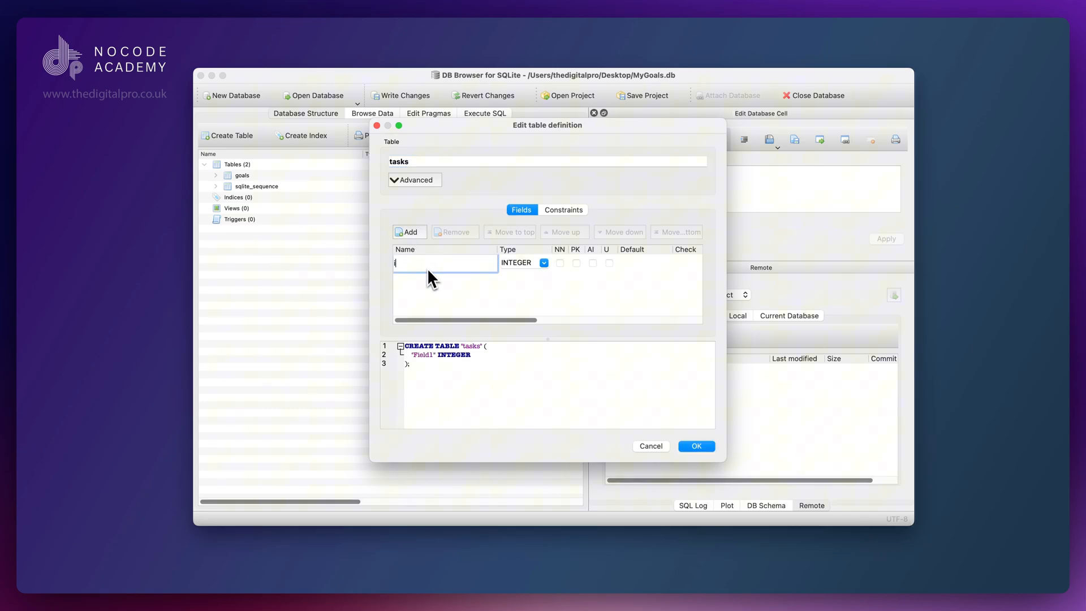
text(id)
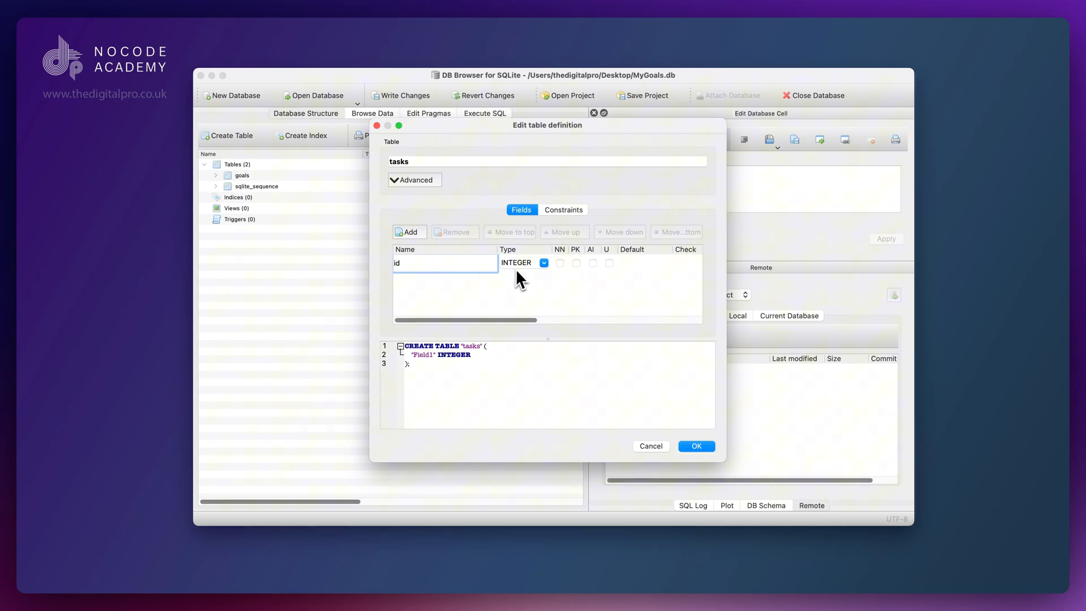
click(559, 263)
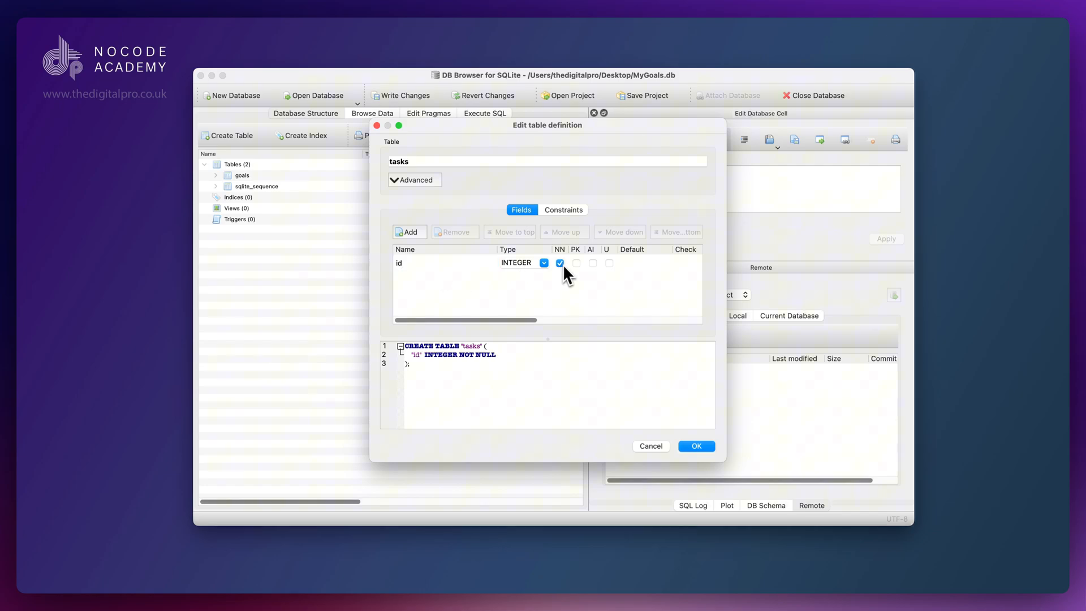
click(592, 263)
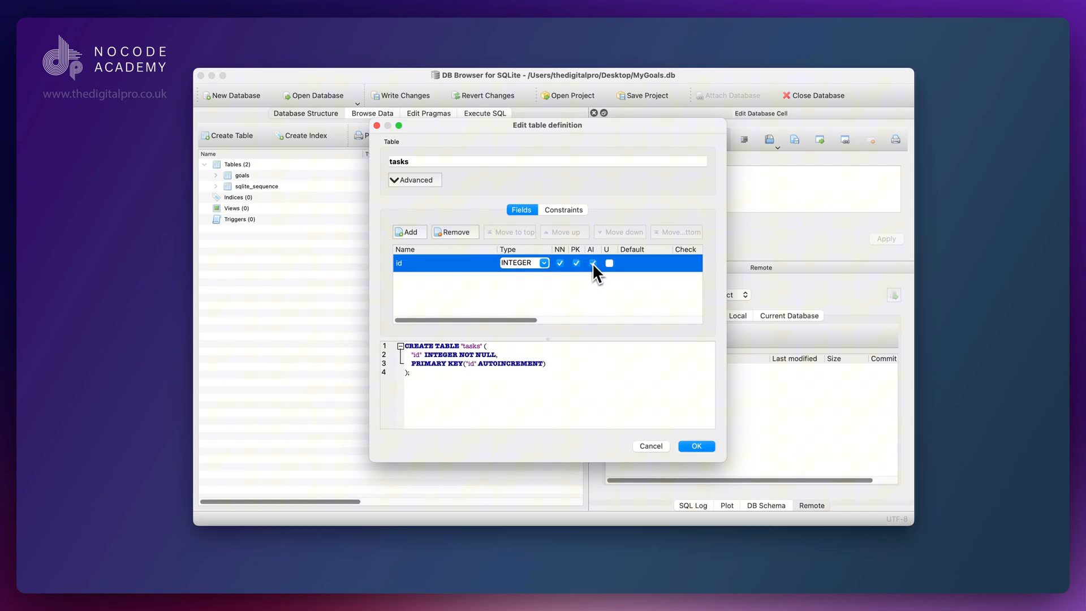
click(609, 263)
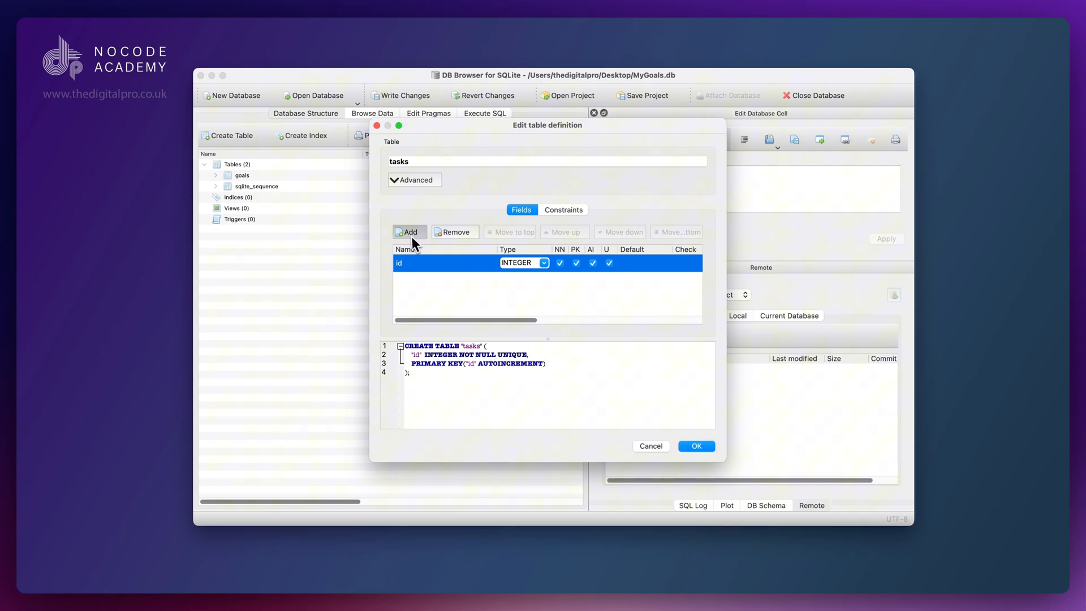
Step: Add a title field and a TEXT description field to the tasks table
text(title)
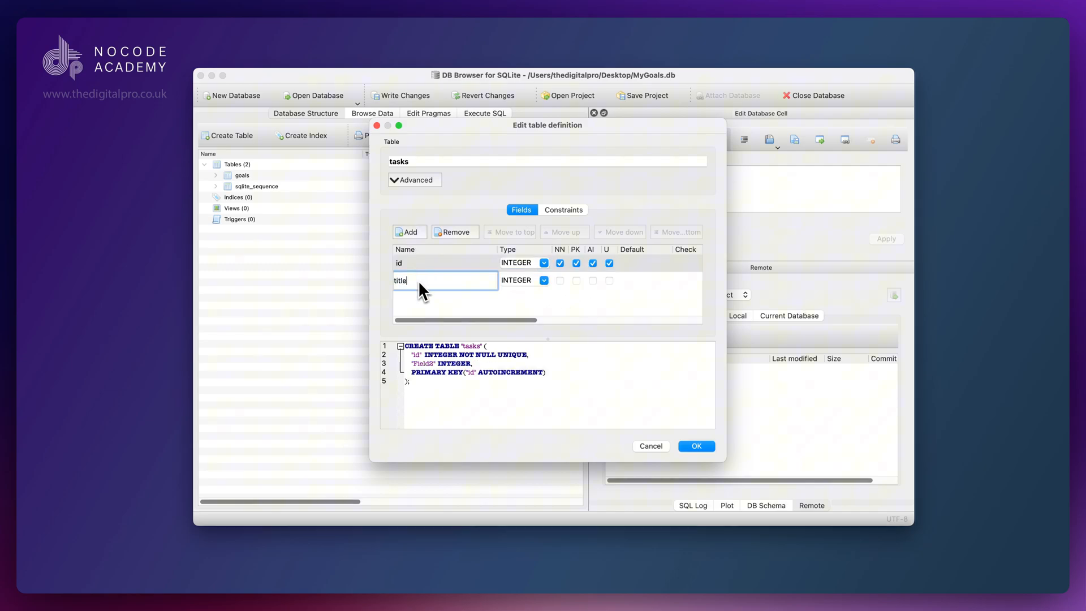
click(522, 280)
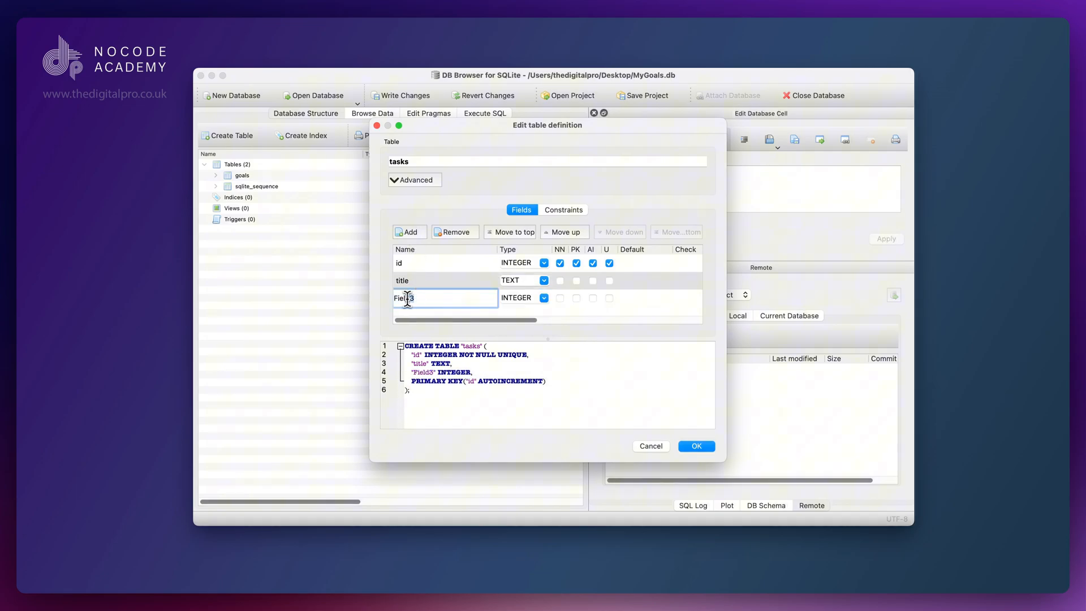
text(descripti)
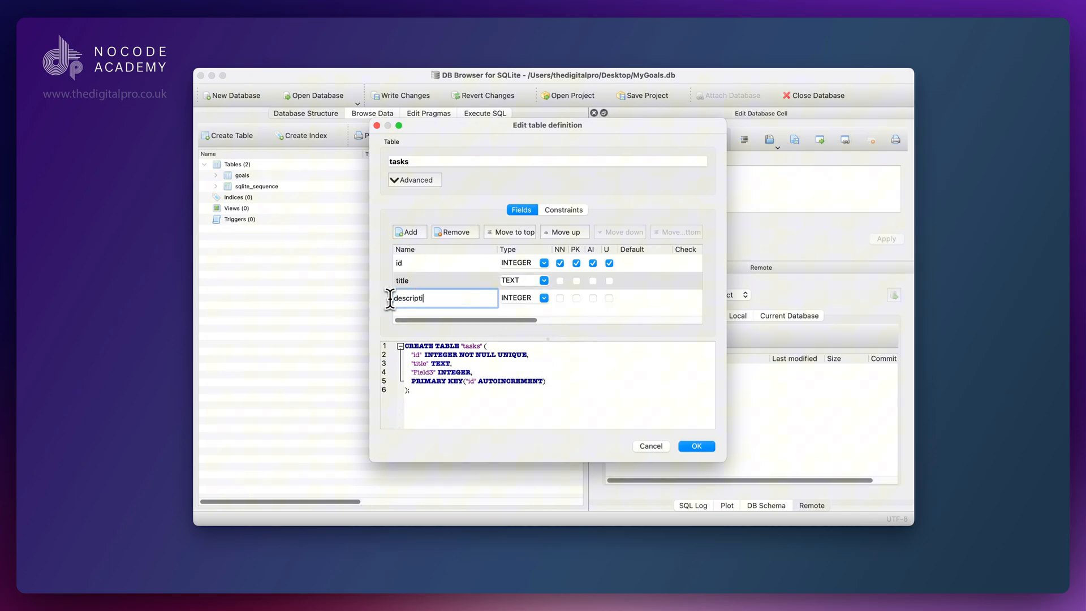
click(544, 298)
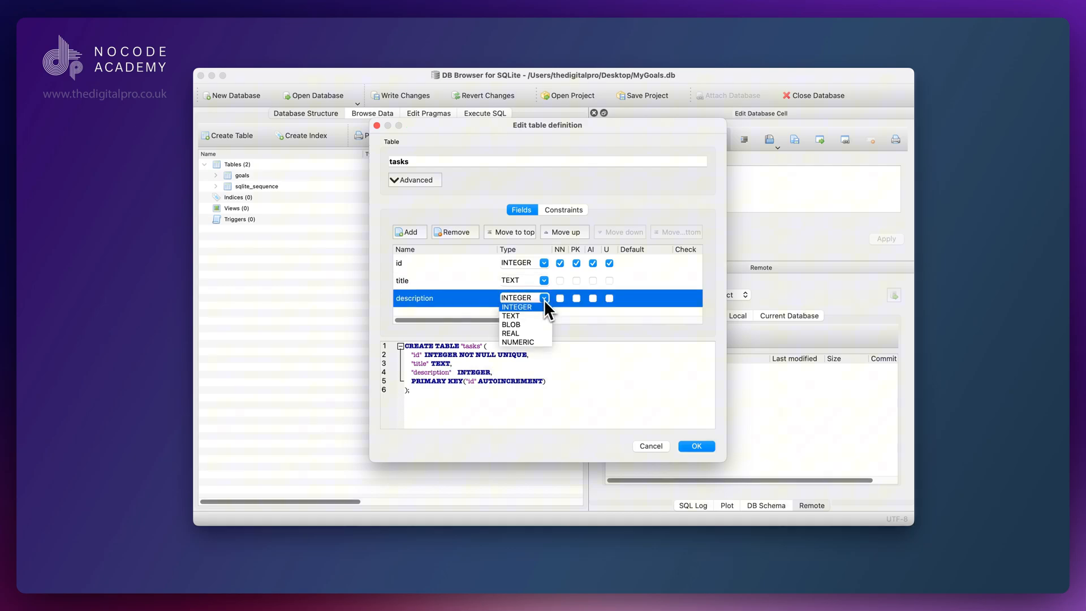
click(511, 315)
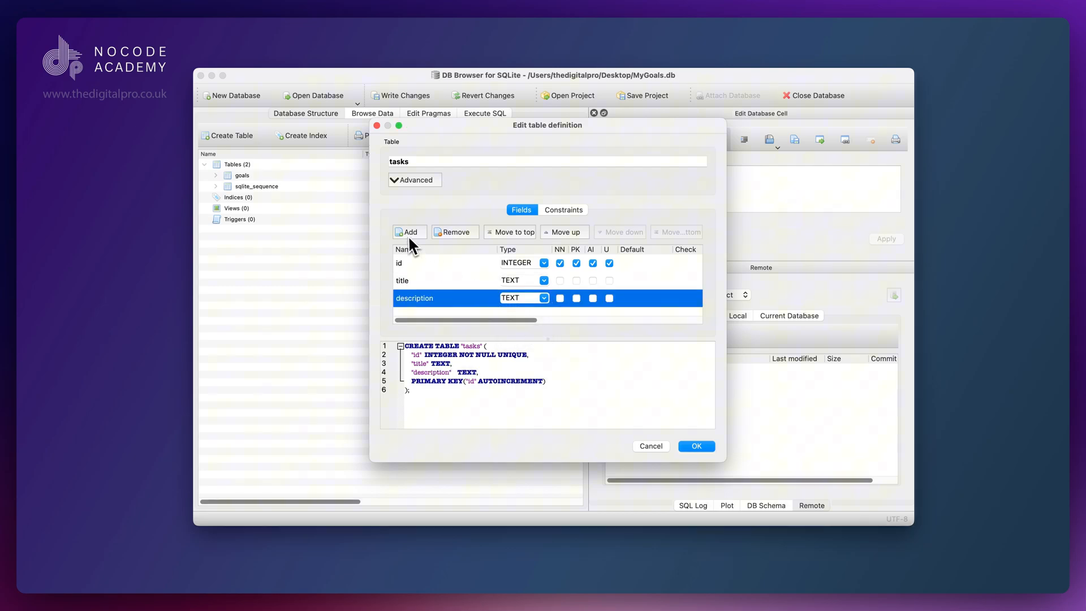
click(409, 232)
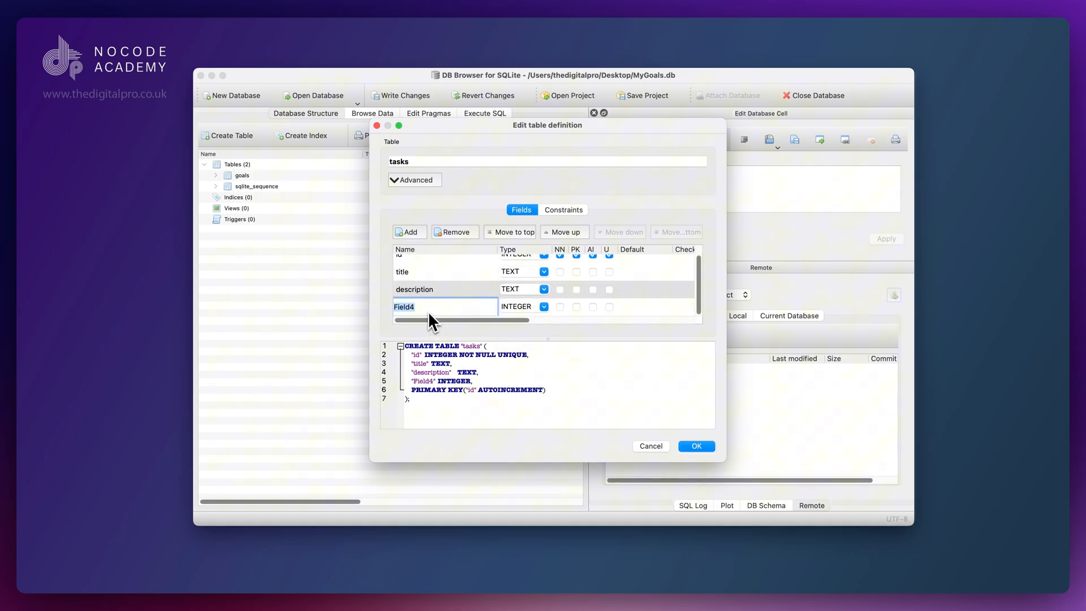
Step: Add INTEGER created_at and complete fields to the tasks table
text(created_at)
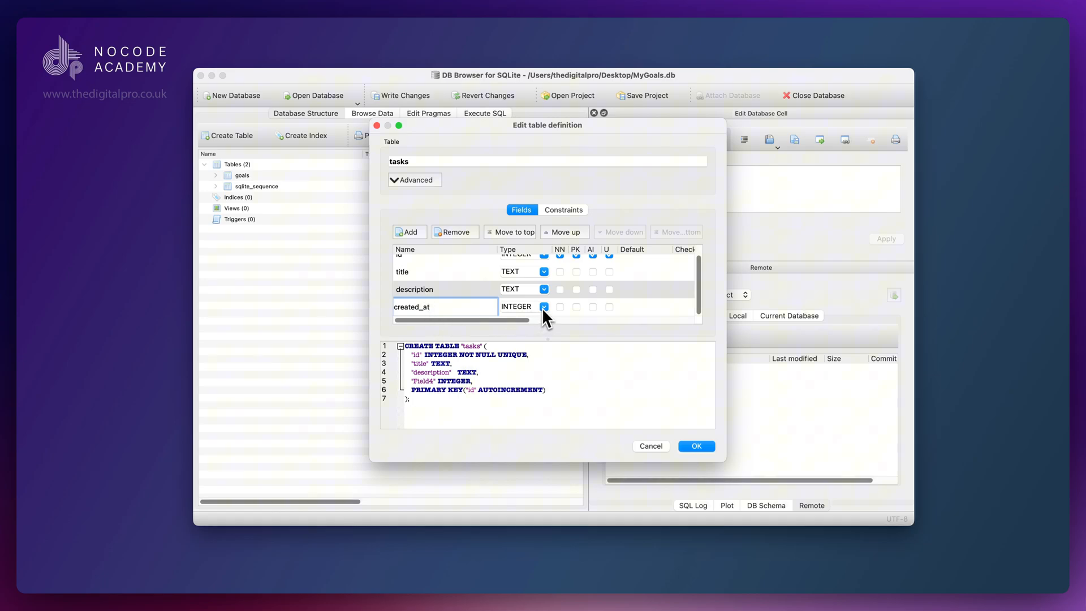
click(543, 307)
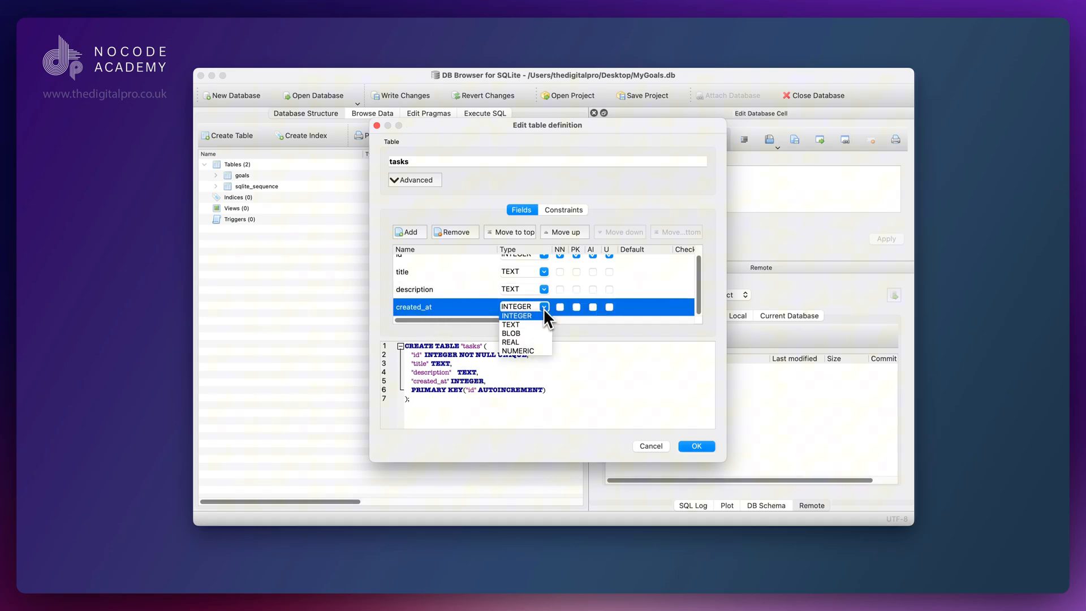
click(517, 316)
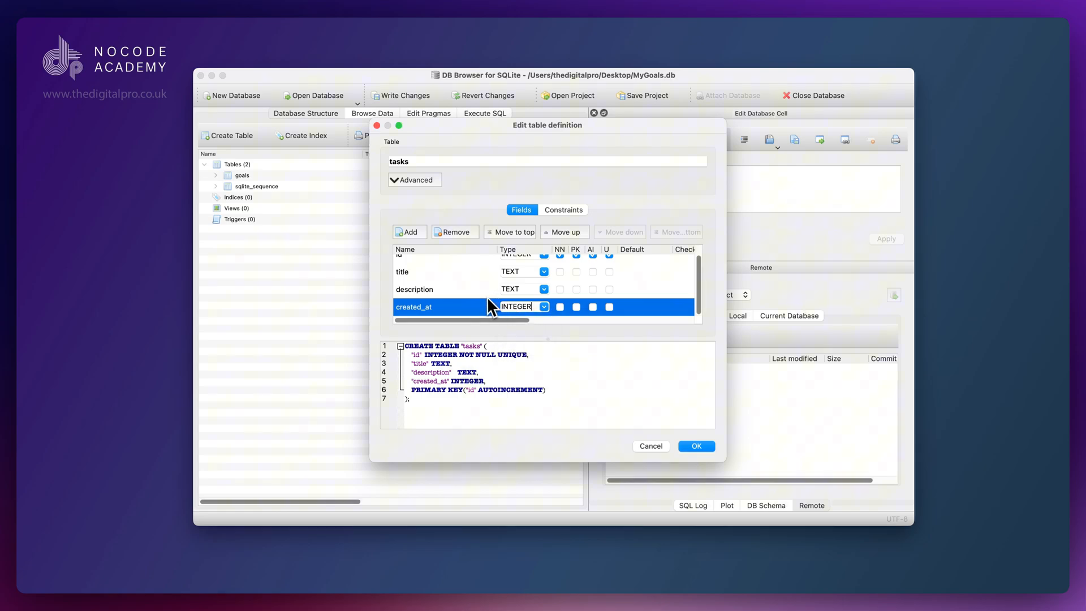
mouse_move(488, 310)
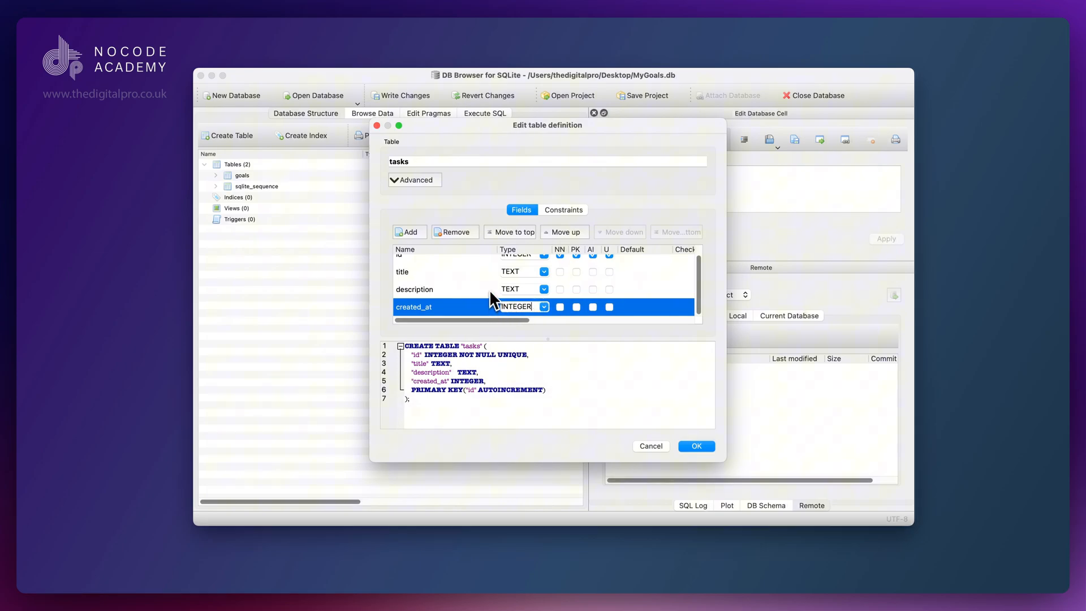
click(409, 232)
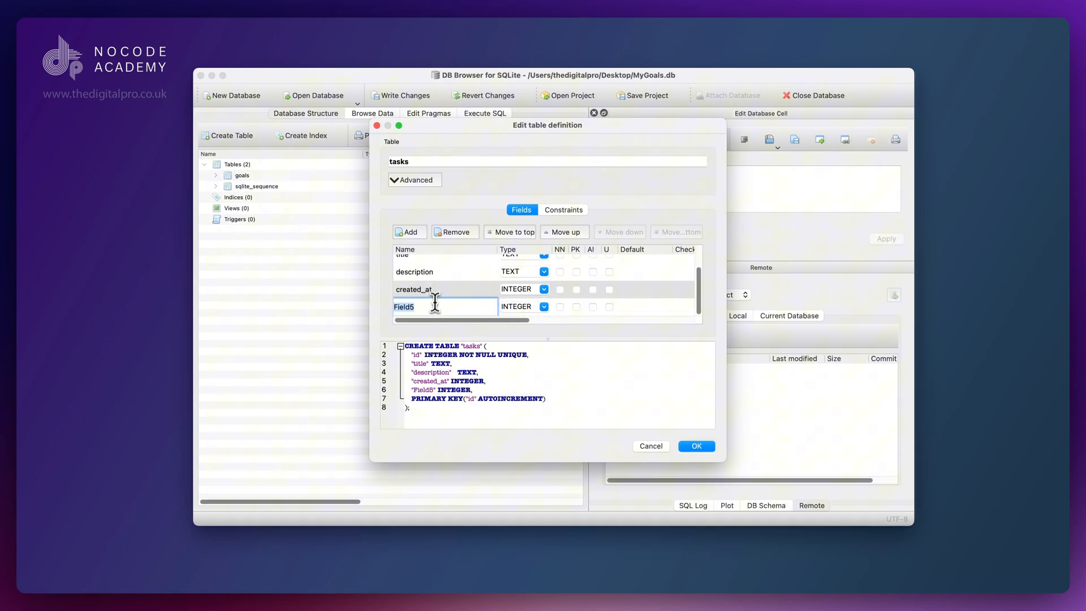
mouse_move(486, 304)
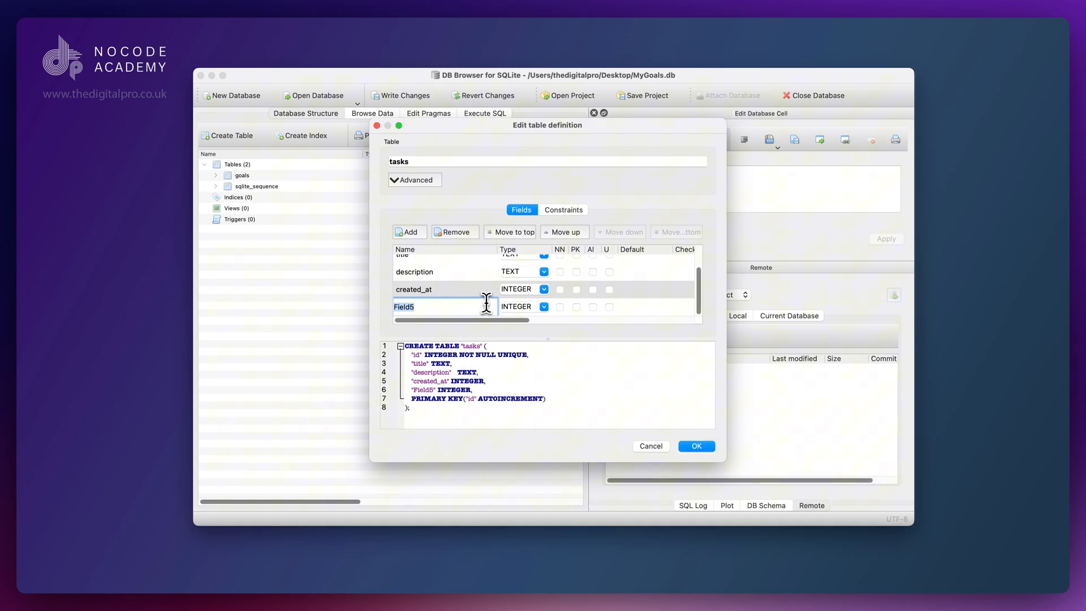
text(complete)
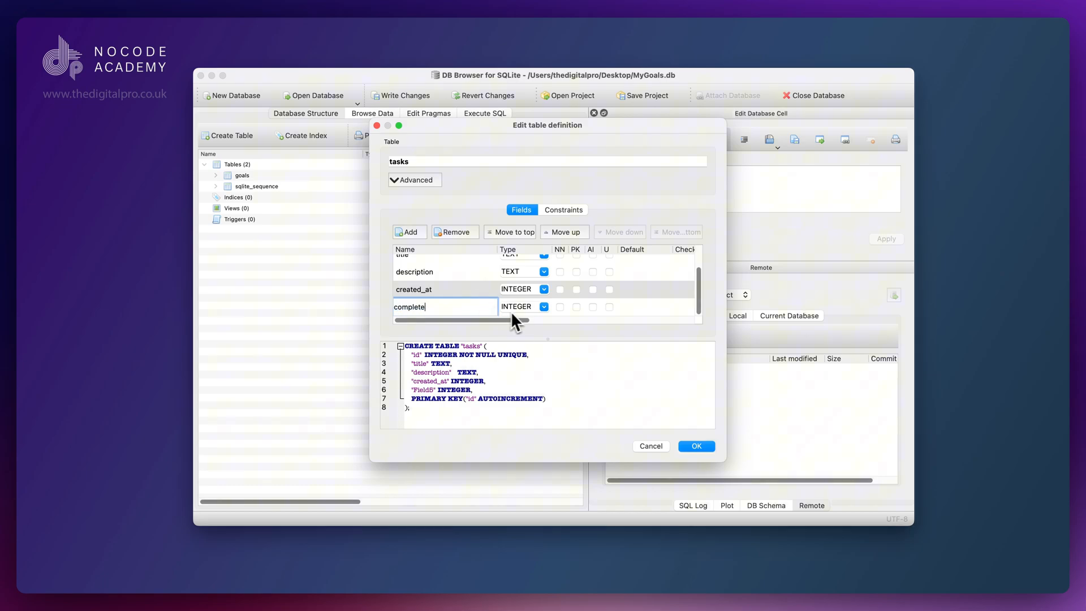
mouse_move(532, 316)
text(0)
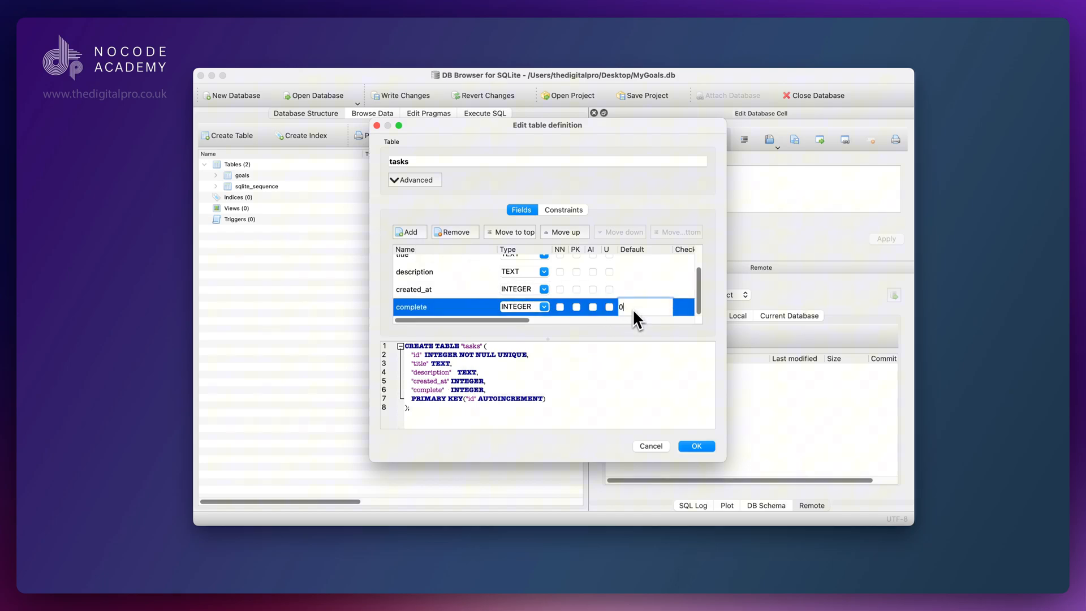
Step: Add a not-null goal_id field and save the tasks table
click(407, 232)
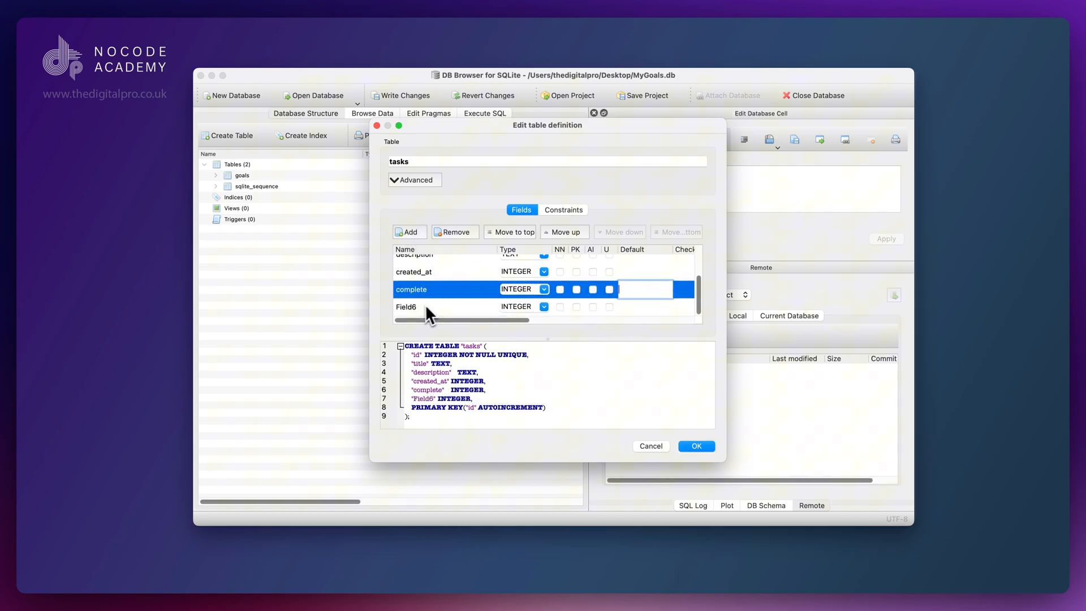
text(goal)
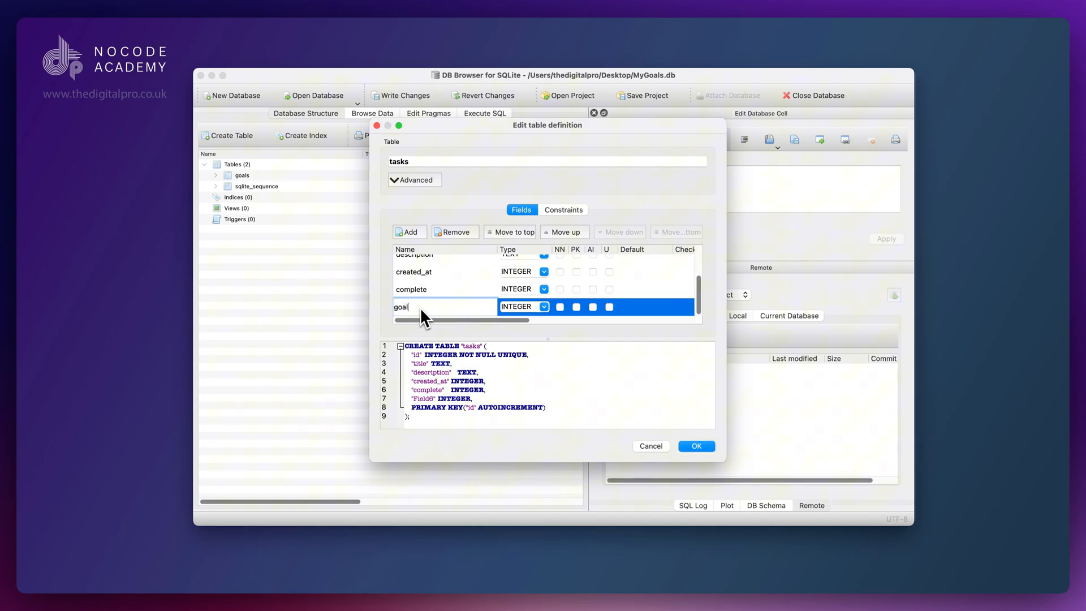
text(_id)
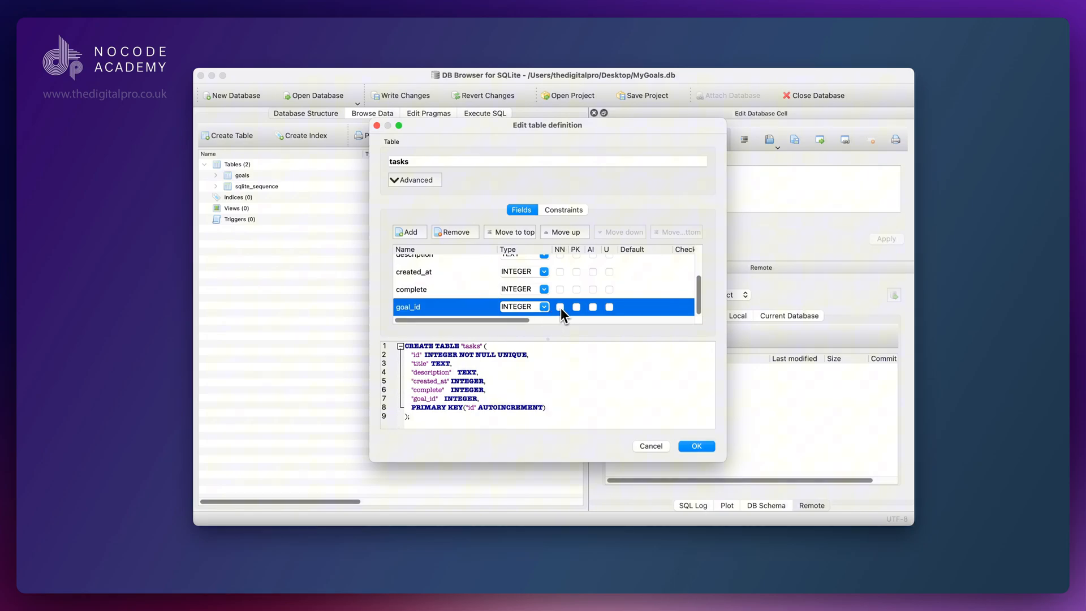
click(559, 307)
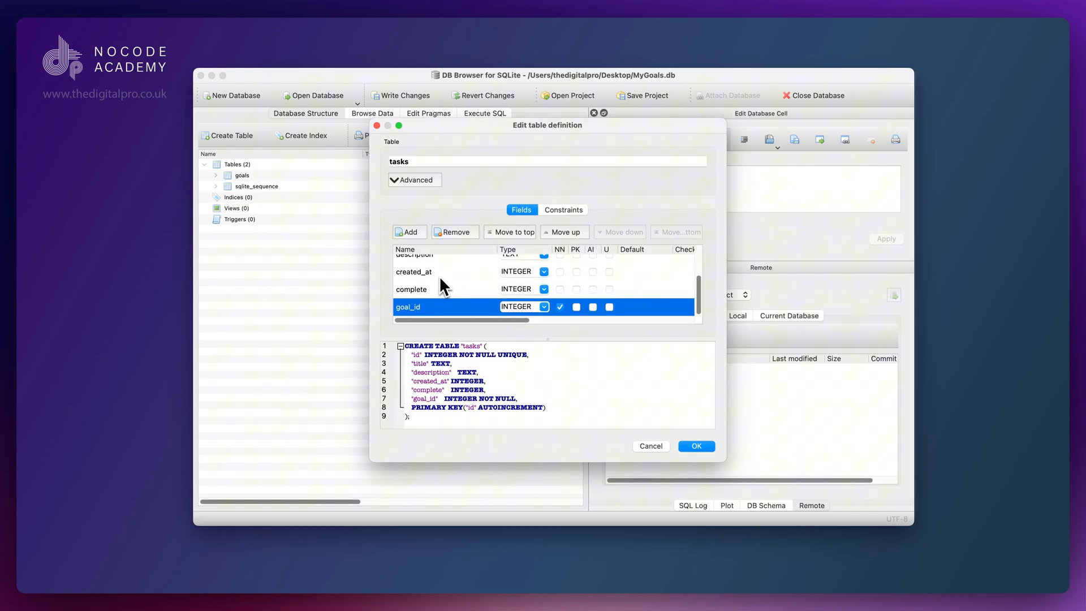
click(696, 446)
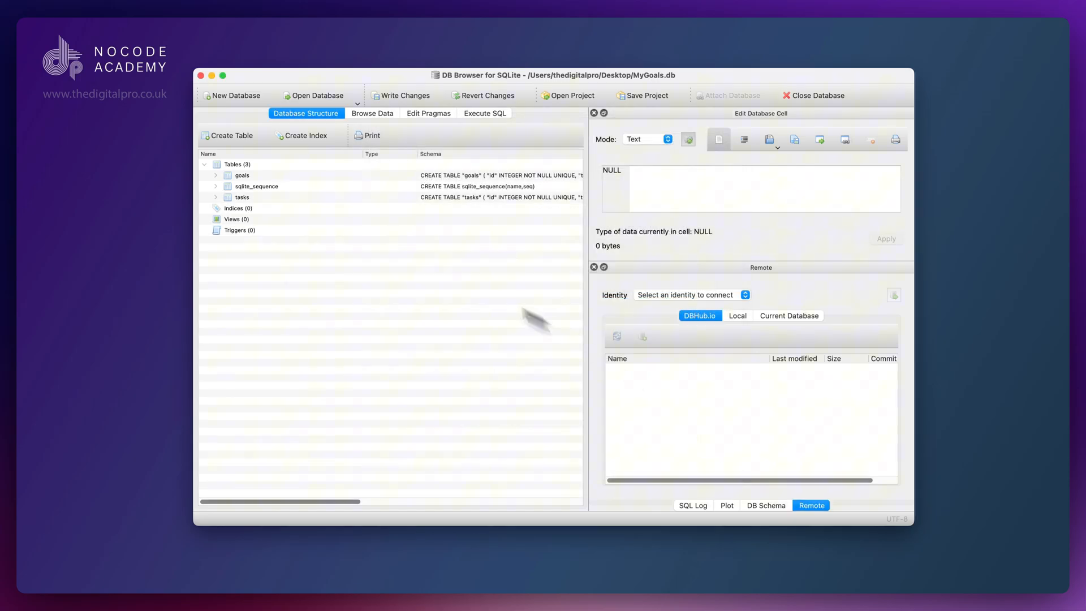
Step: Expand tasks in the structure tree to list its six fields
click(216, 197)
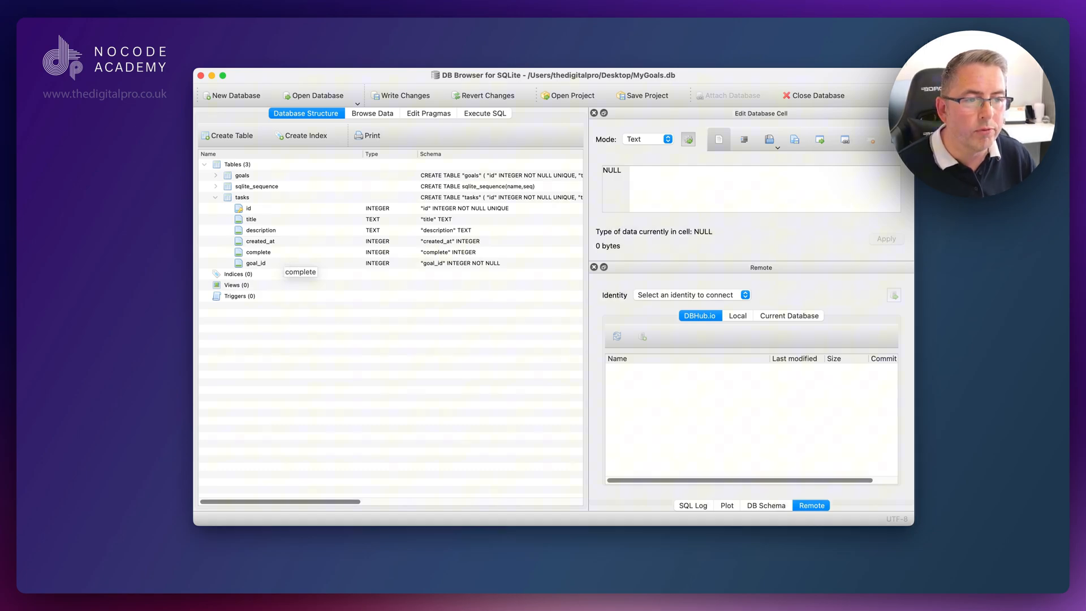
mouse_move(598, 90)
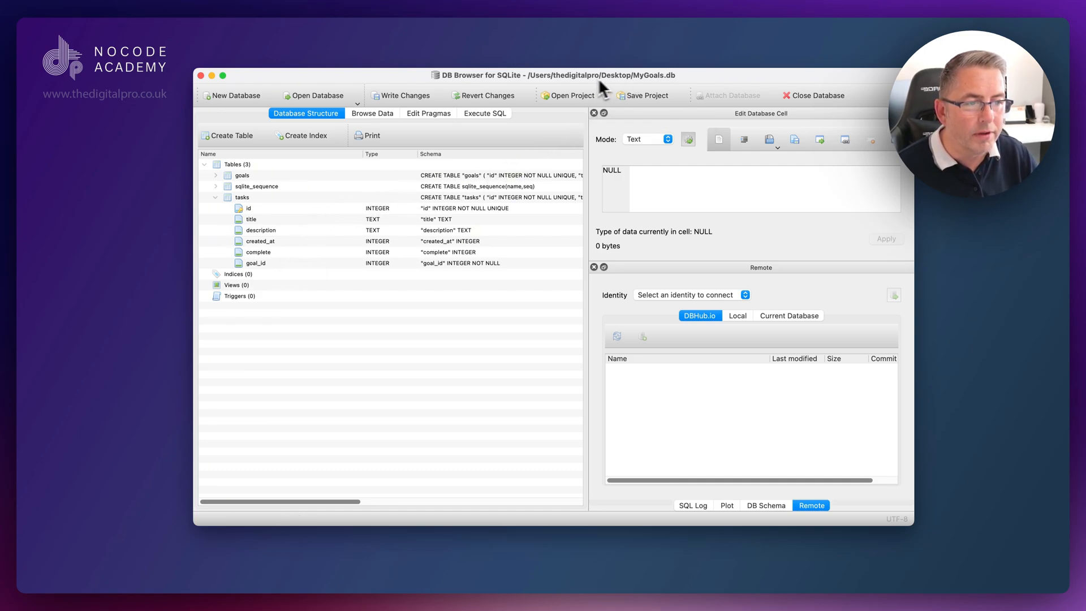
mouse_move(672, 87)
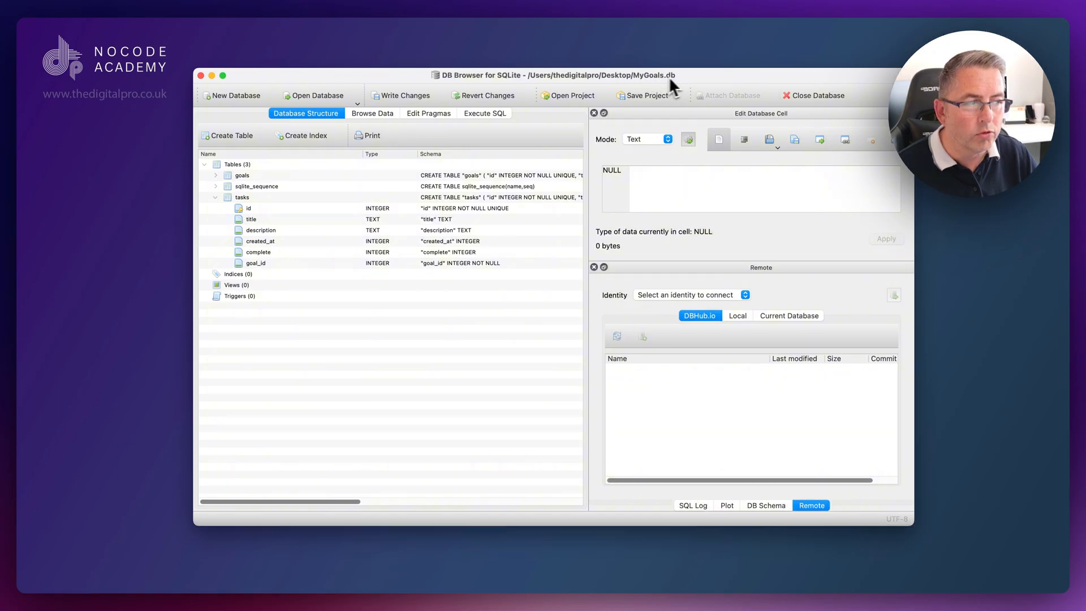
mouse_move(666, 84)
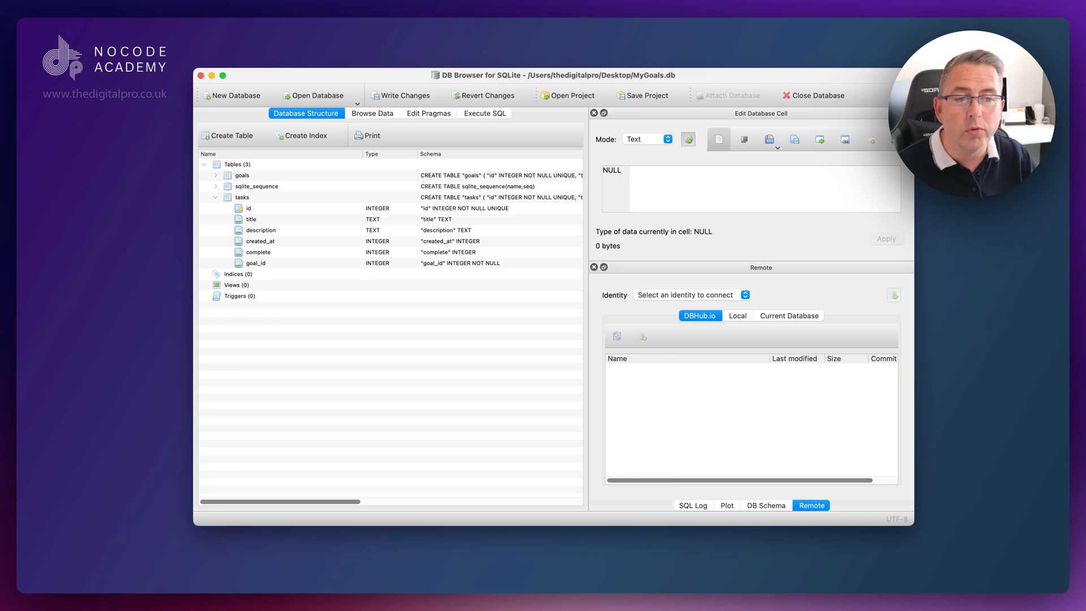
mouse_move(373, 125)
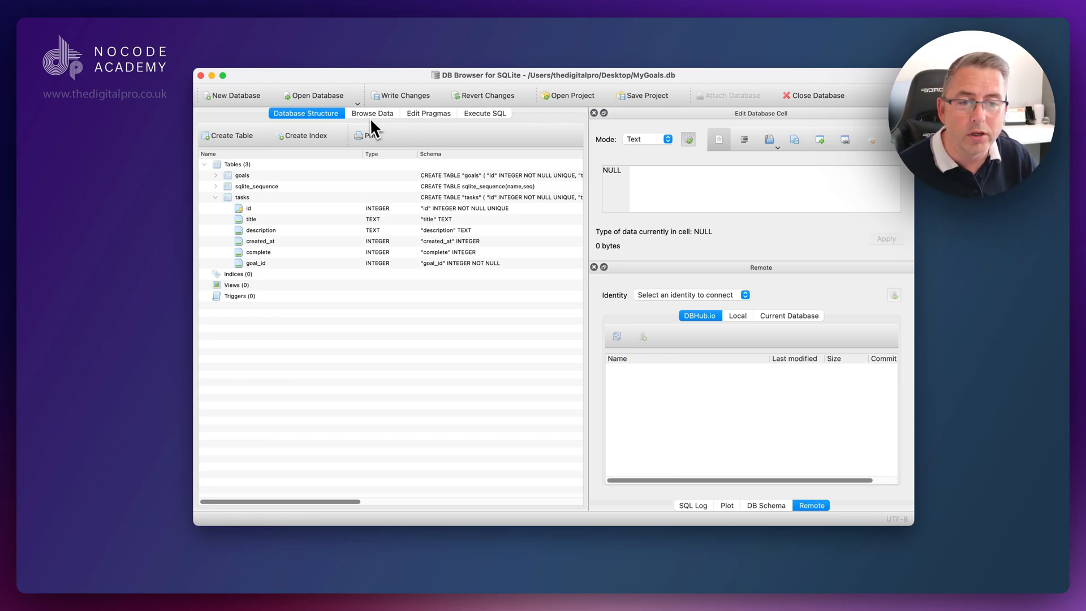
Step: Switch to Browse Data to view the empty goals table
click(373, 113)
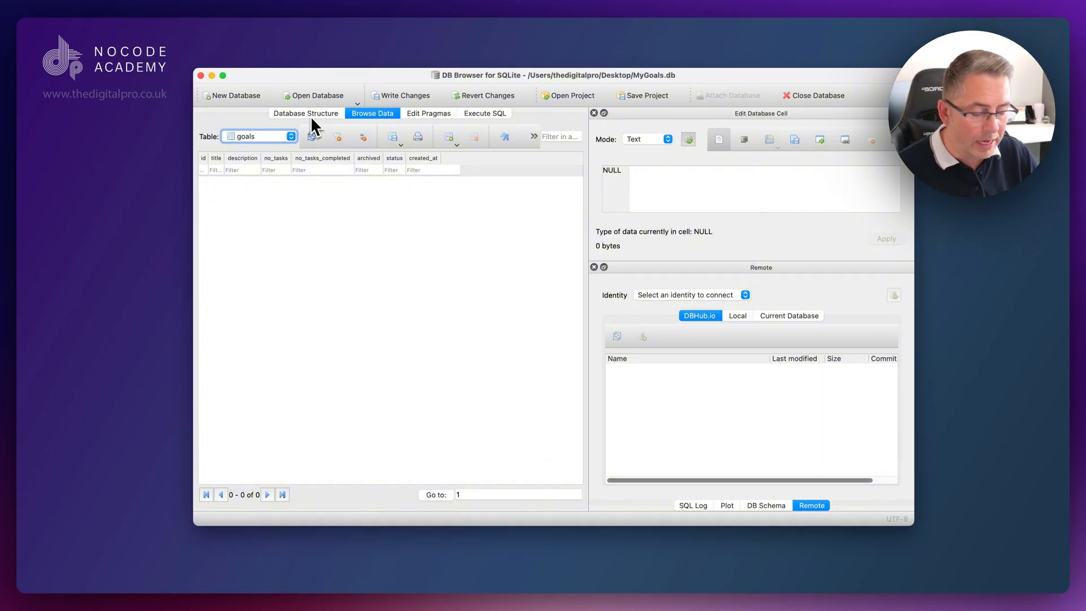
Step: Return to the Database Structure view showing the collapsed goals, sqlite_sequence and tasks tables
click(307, 113)
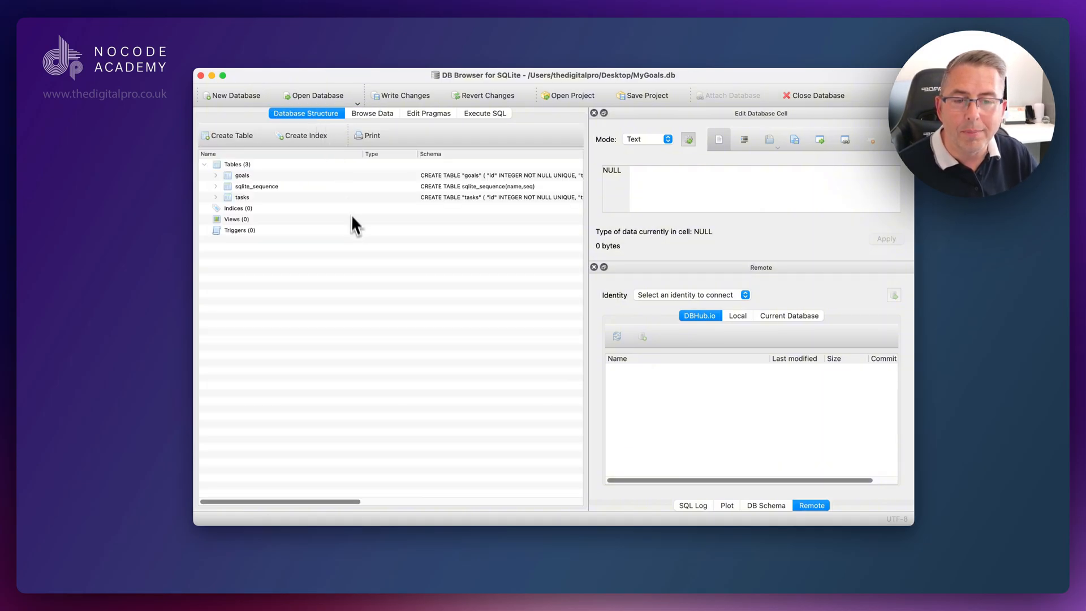
mouse_move(356, 236)
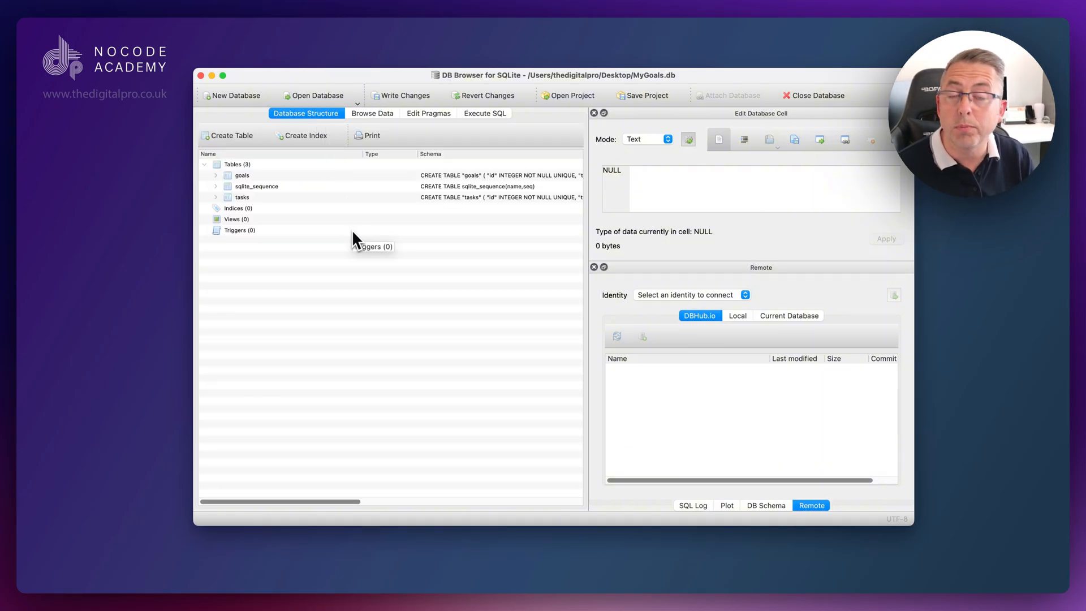
mouse_move(357, 239)
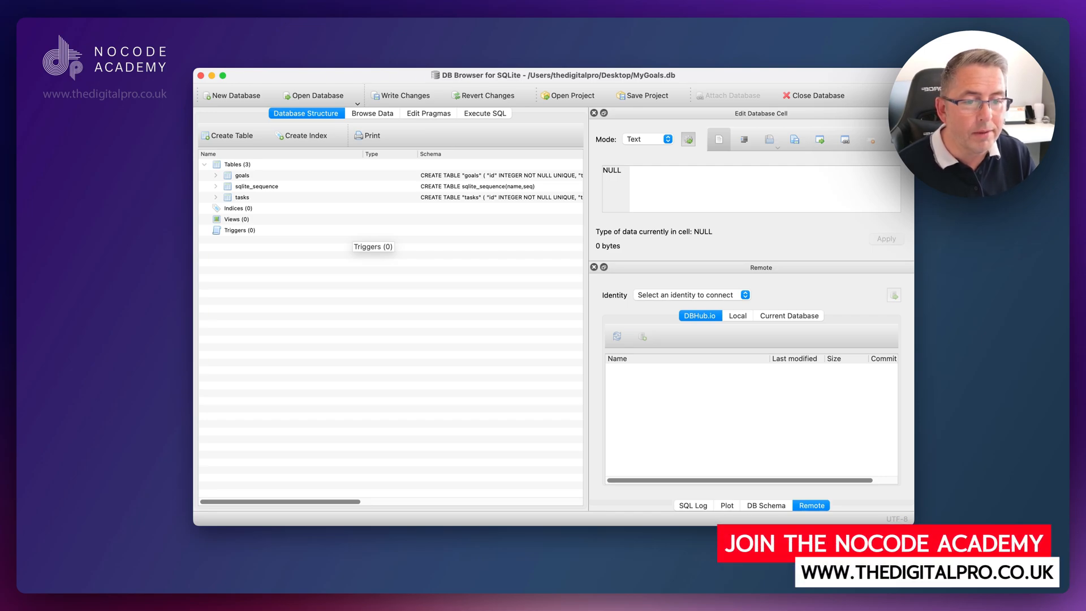
mouse_move(356, 239)
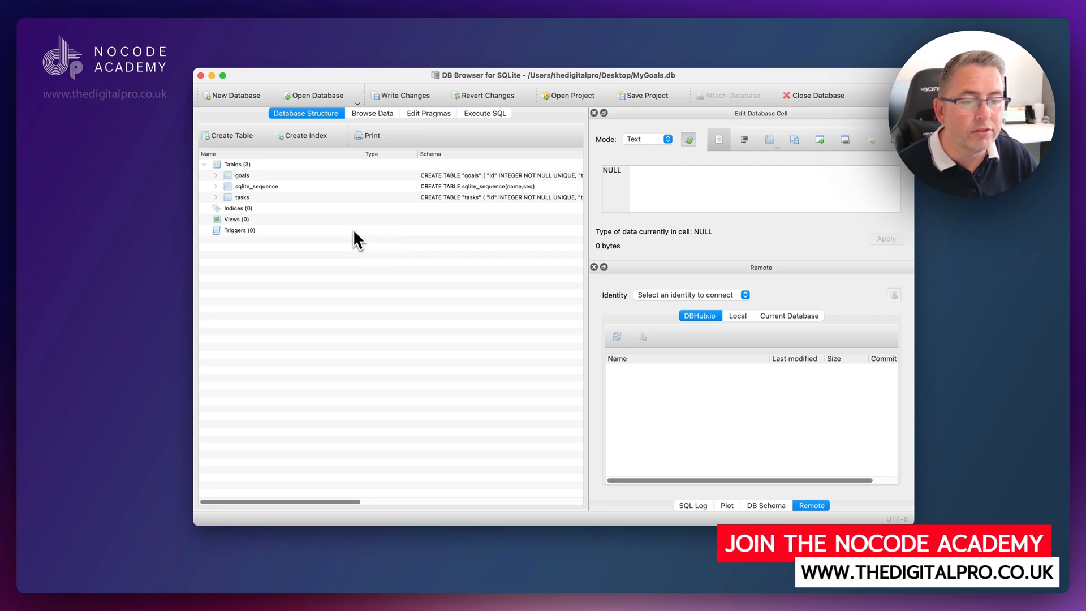